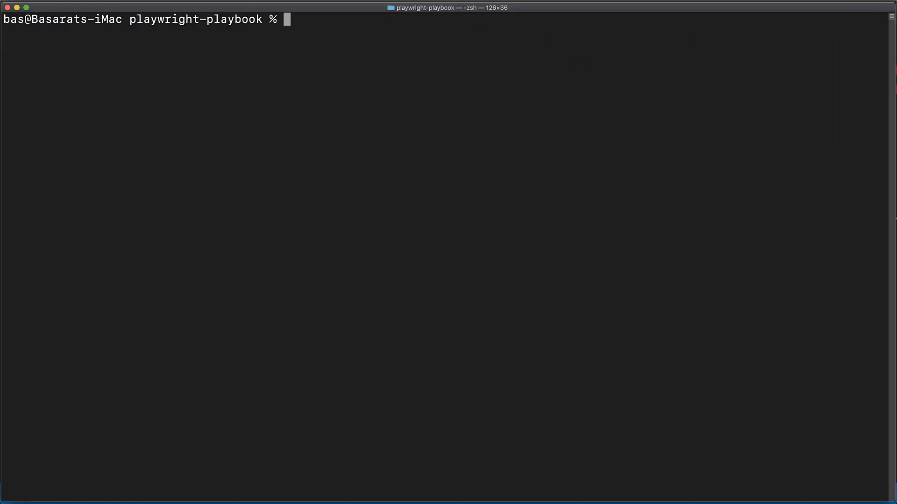
Initialise an npm project and install typescript and ts-node
text(npm init -y)
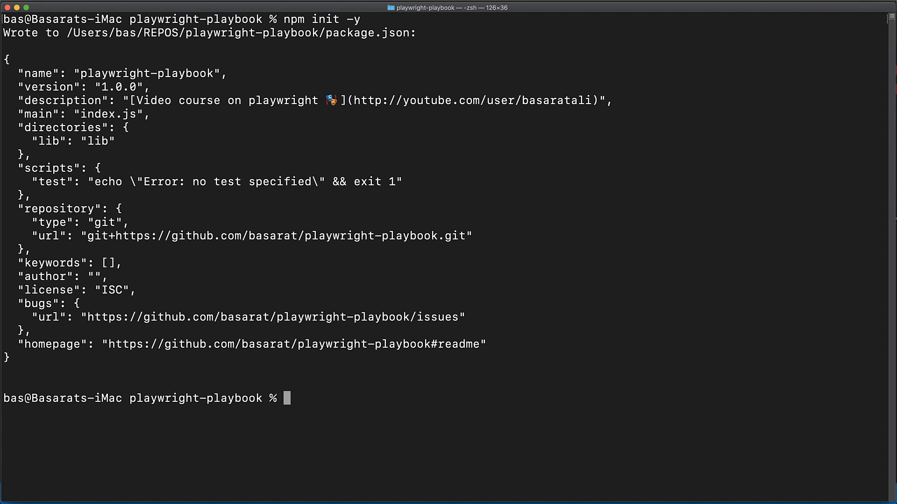
text(npm)
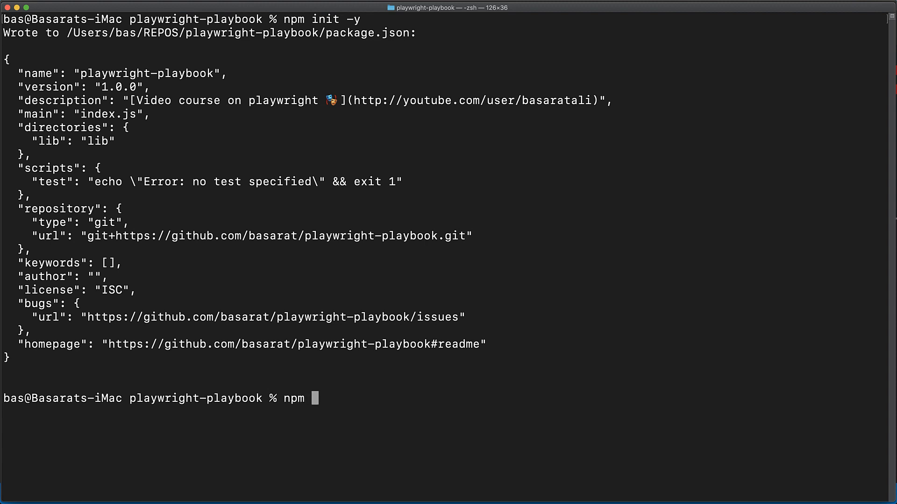
text(i typescript ts)
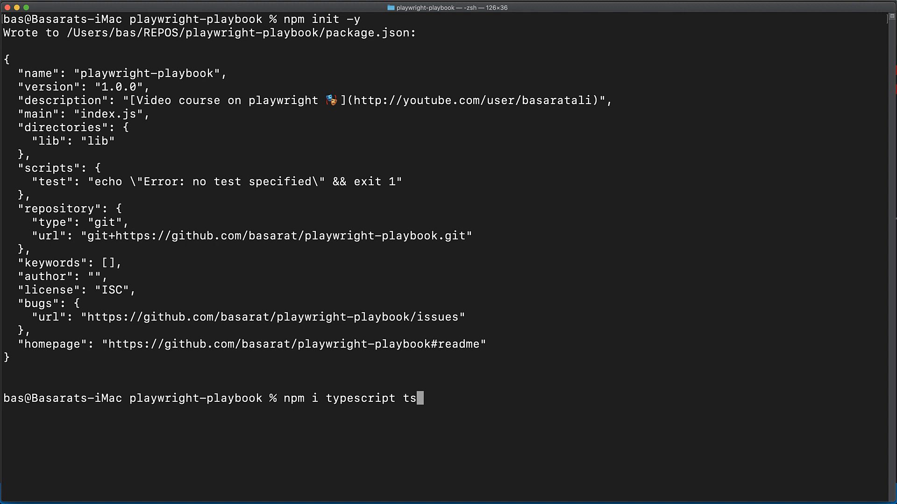
text(-node)
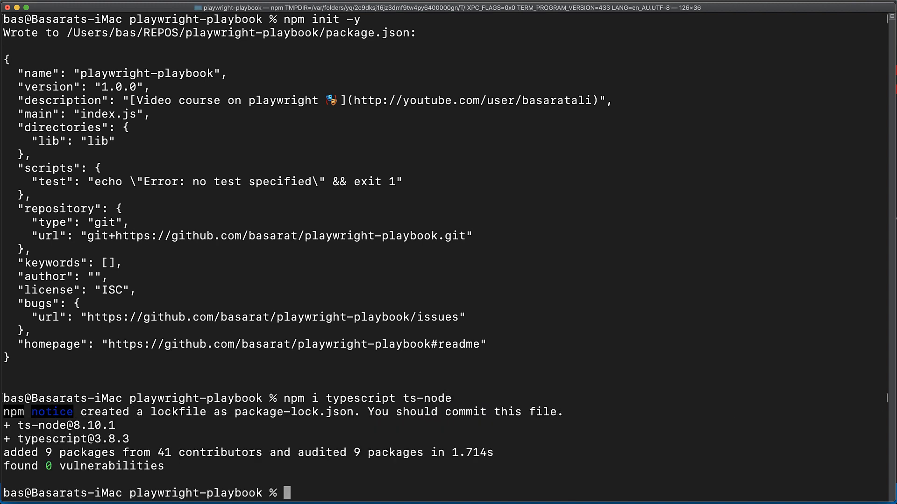
Generate tsconfig.json with sourceMap, rootDir src and outDir lib, then launch VS Code
text(npx ts)
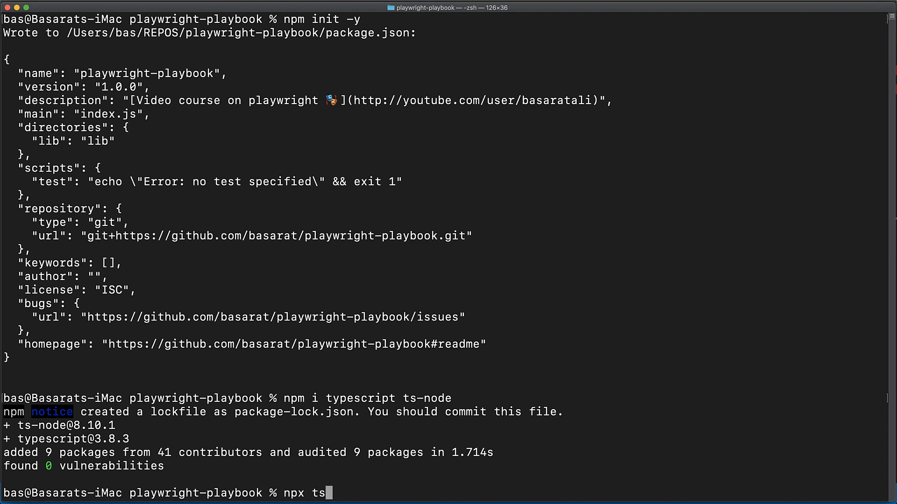
text(c --init)
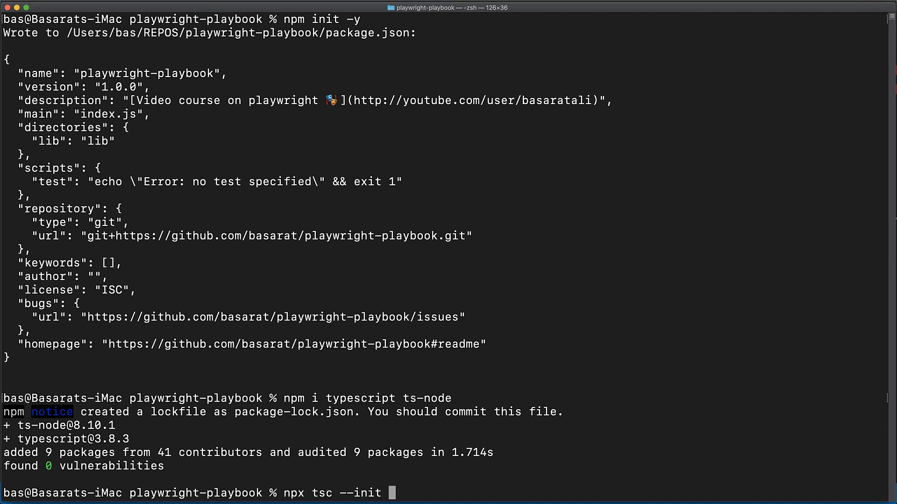
text(--sourceMap)
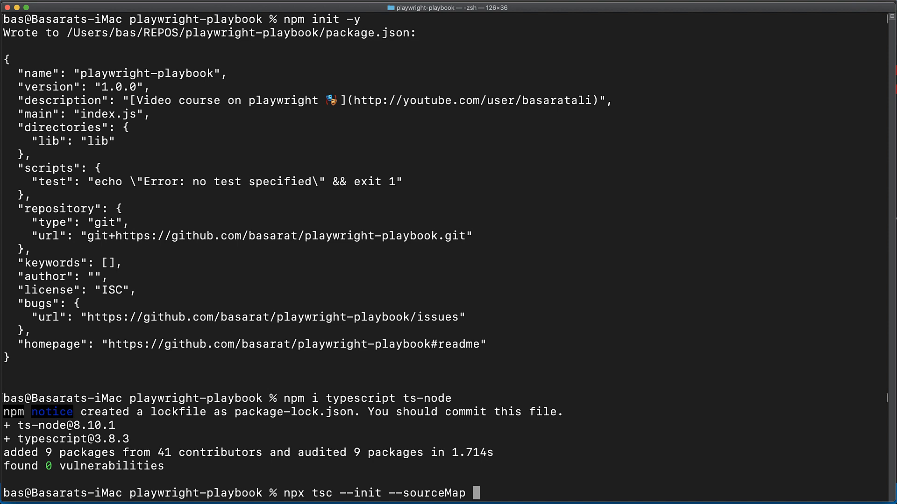
text(--rootDir)
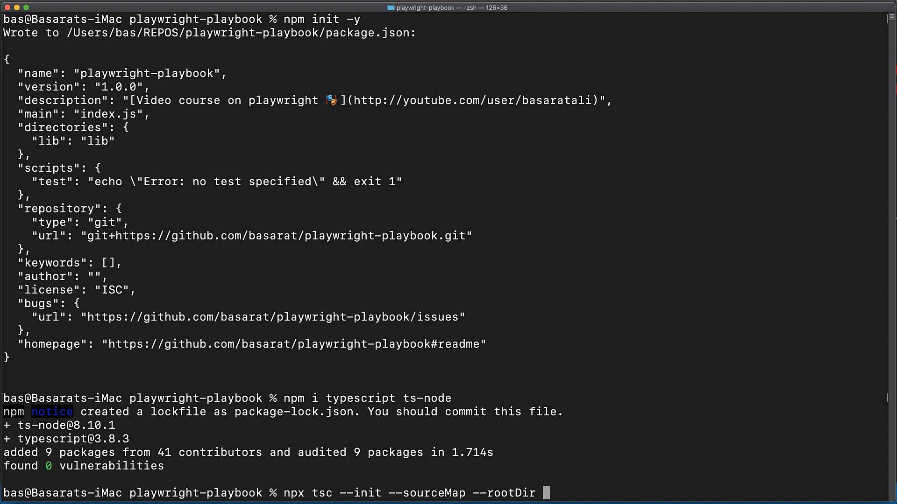
text(src --outDir lib)
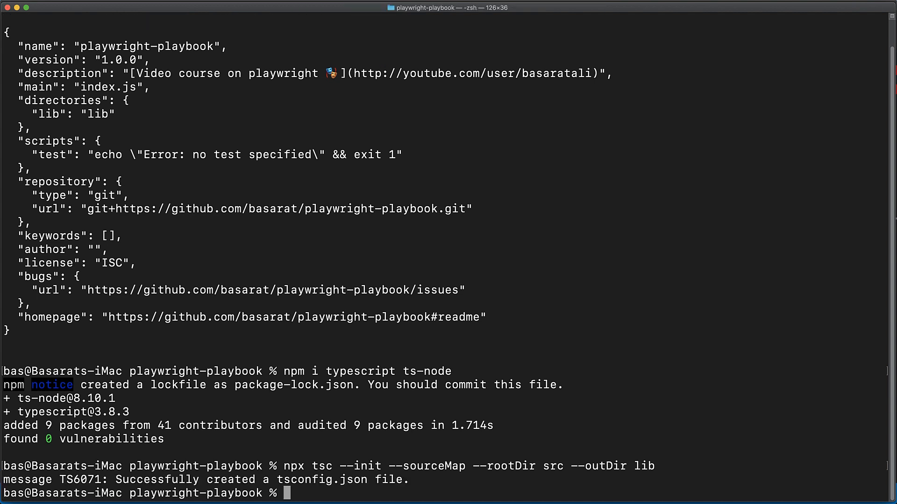
text(code)
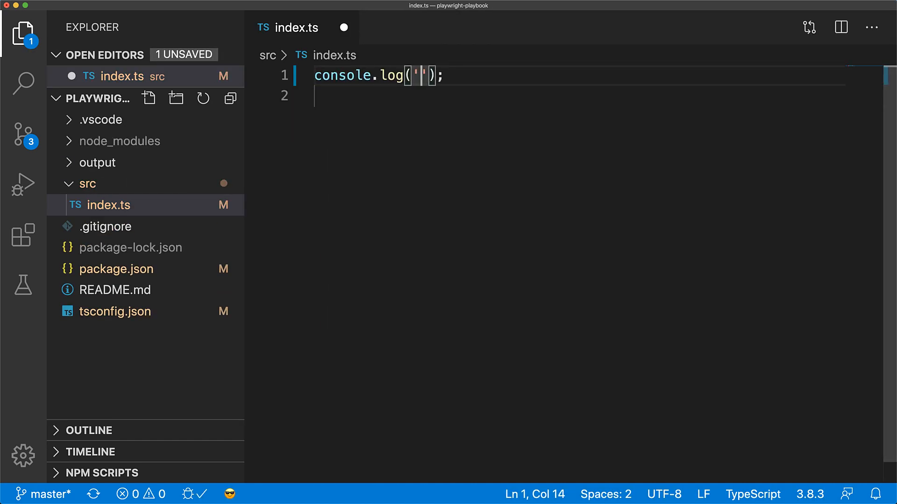
Write console.log('Hello world') in src/index.ts, save, and hide the sidebar
text(Hello world)
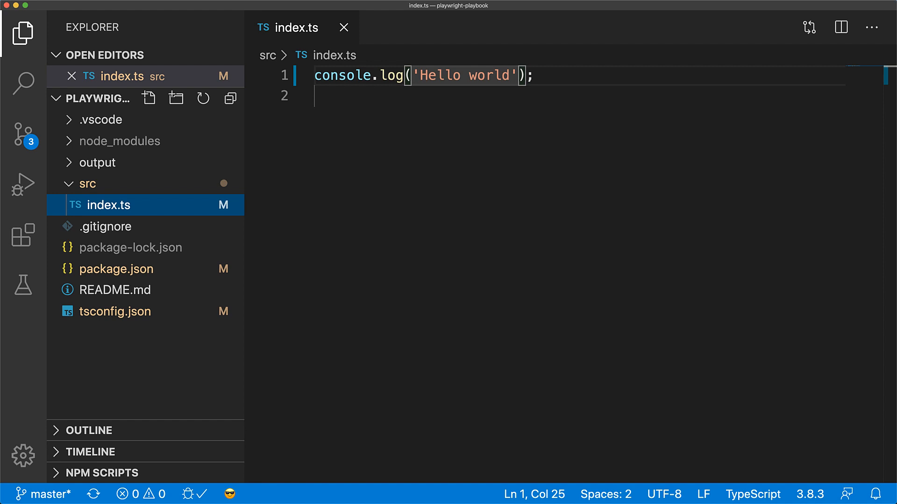
click(23, 33)
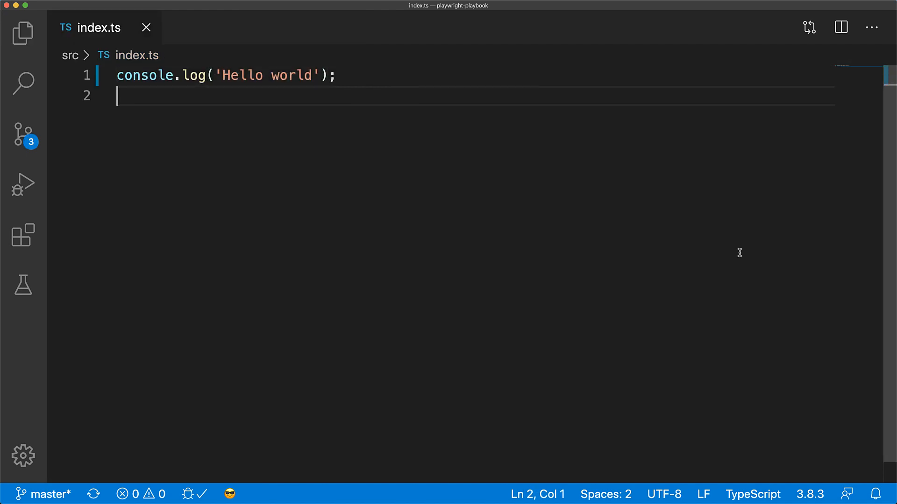
Run npx ts-node ./src/index in the integrated terminal to print hello world
text(npx)
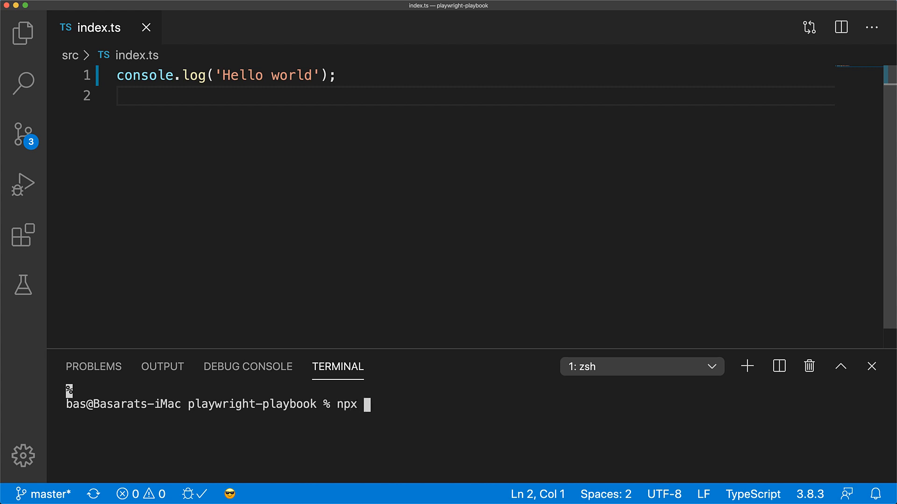
text(ts-nod)
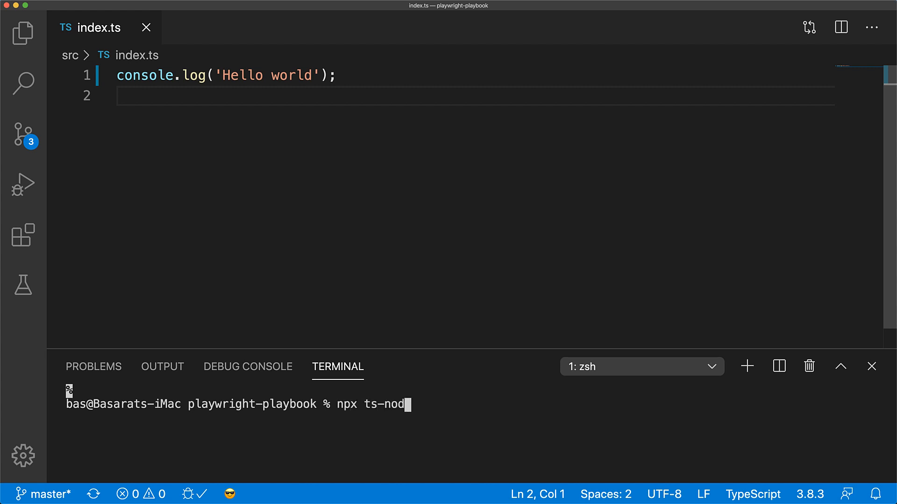
text(e ./src/index)
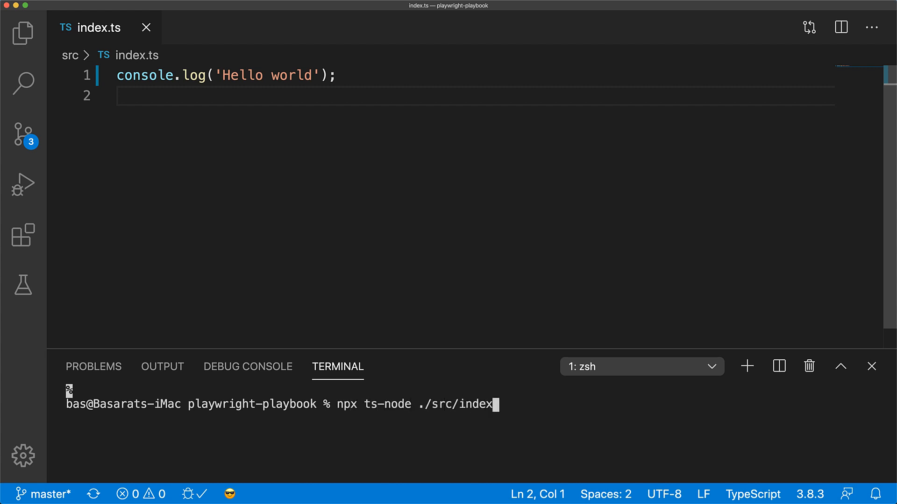
key(Enter)
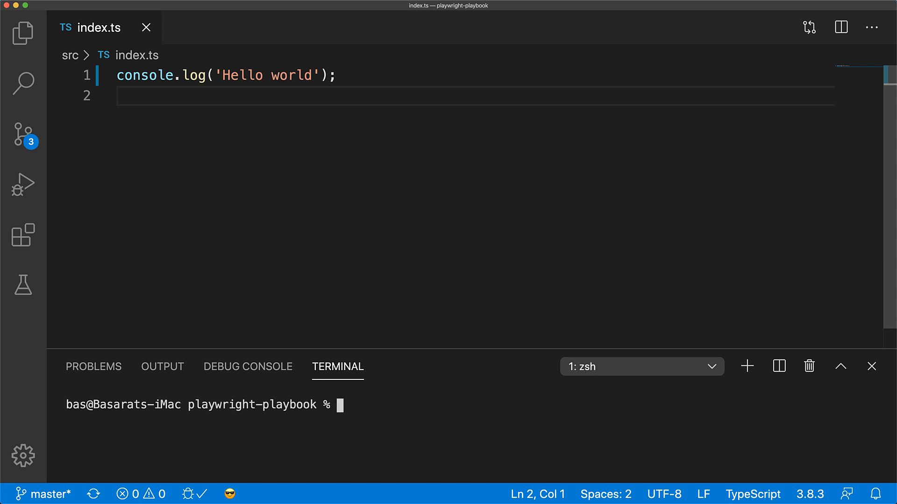
text(npm)
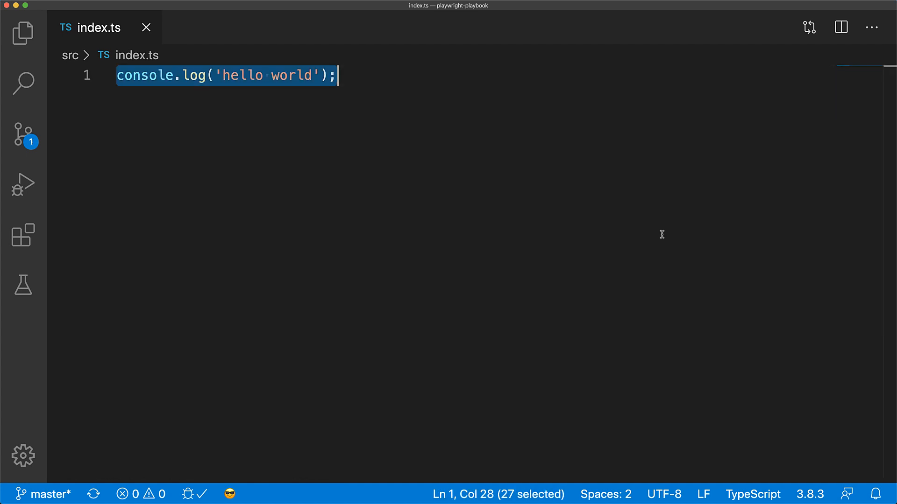
Write import * as playwright from 'playwright', an empty async function main() and a main() call
text(import * a)
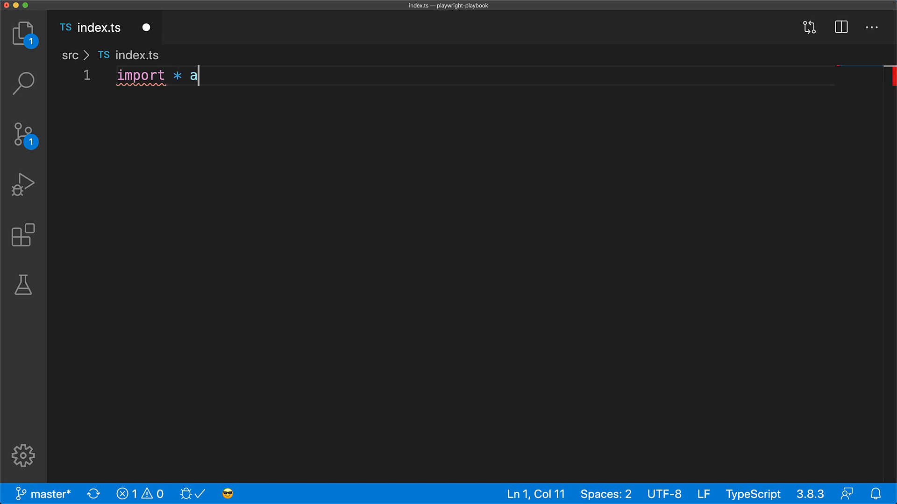
text(s playwright from)
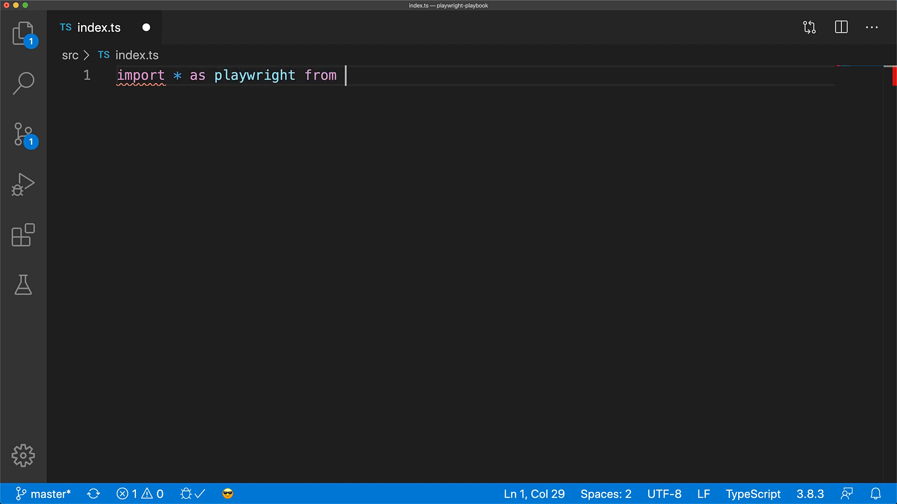
text('playwright';)
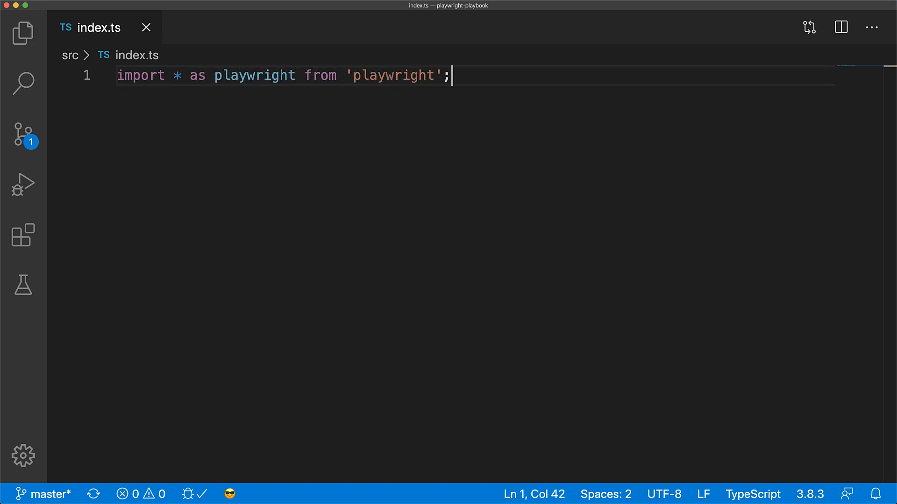
text(async function main()
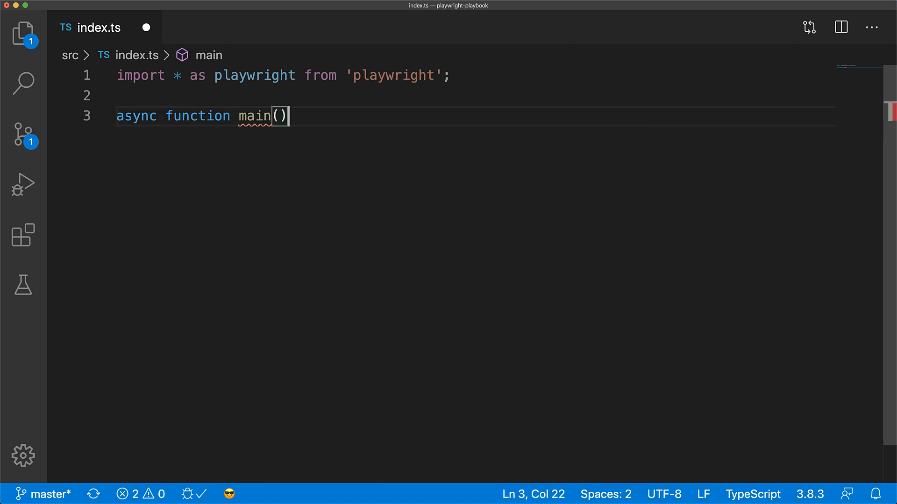
text({)
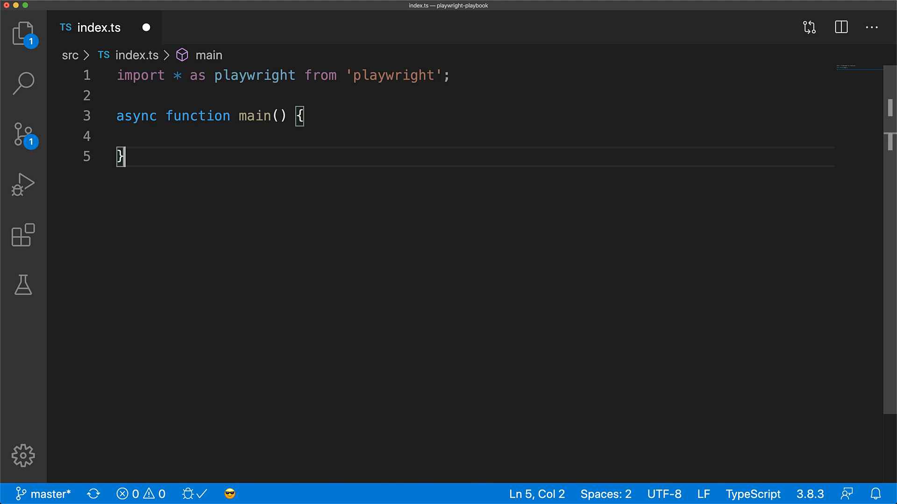
text(main();)
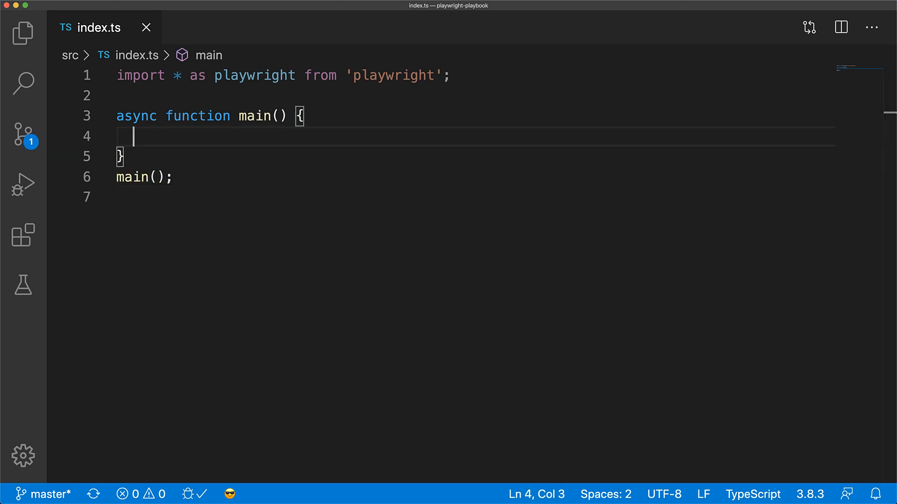
Under a 'Launch browser' comment, add const browser = await playwright.chromium.launch()
text(// Lau)
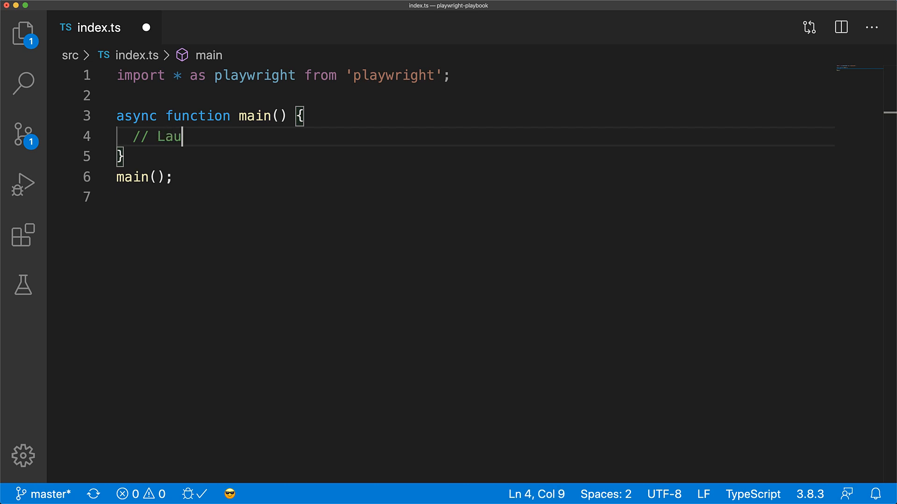
text(nch b)
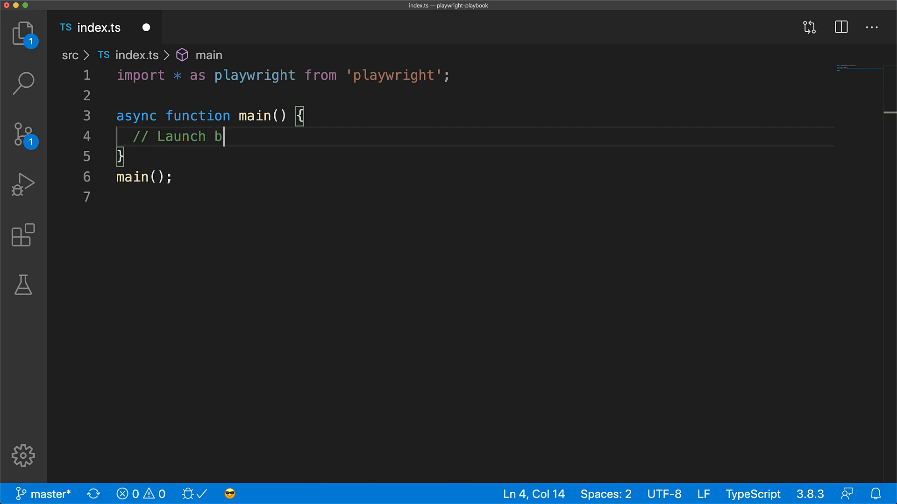
text(rowser)
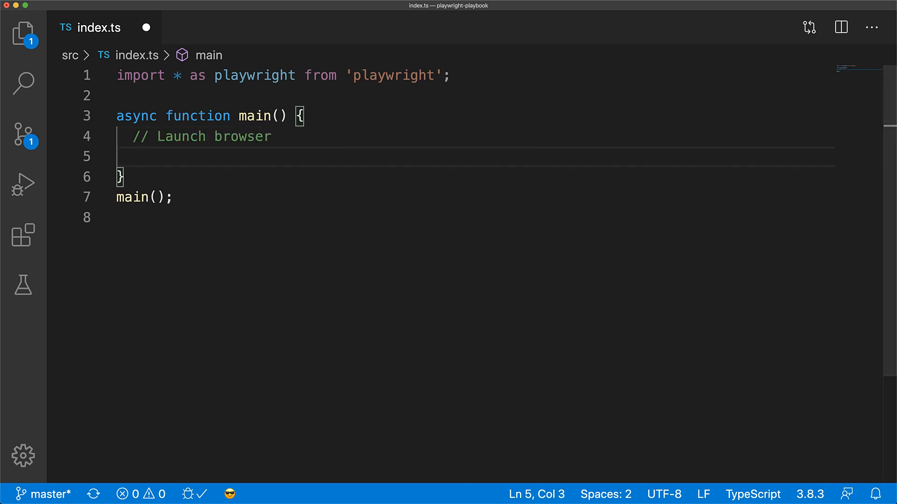
text(const browser)
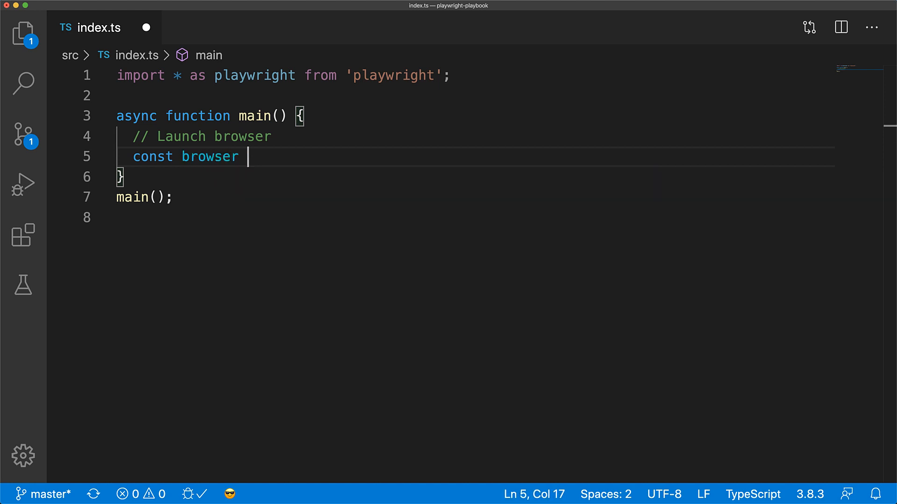
text(= await playwright.chromium)
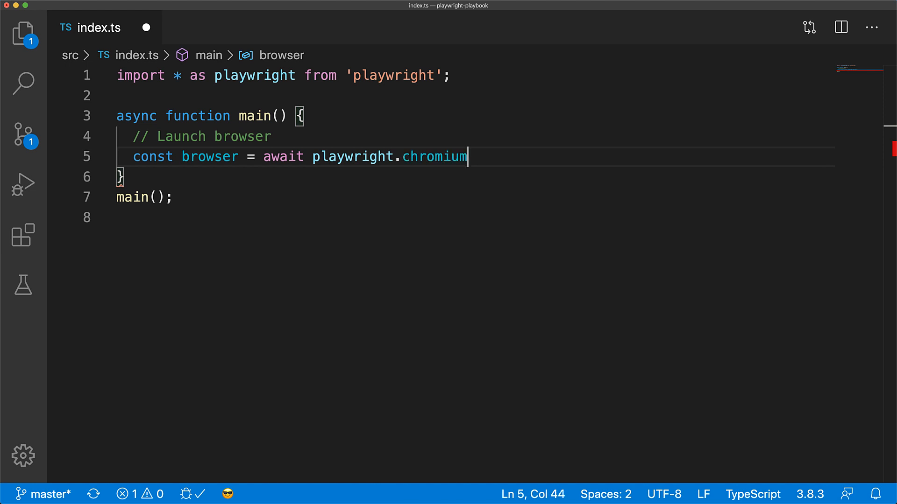
text(.la)
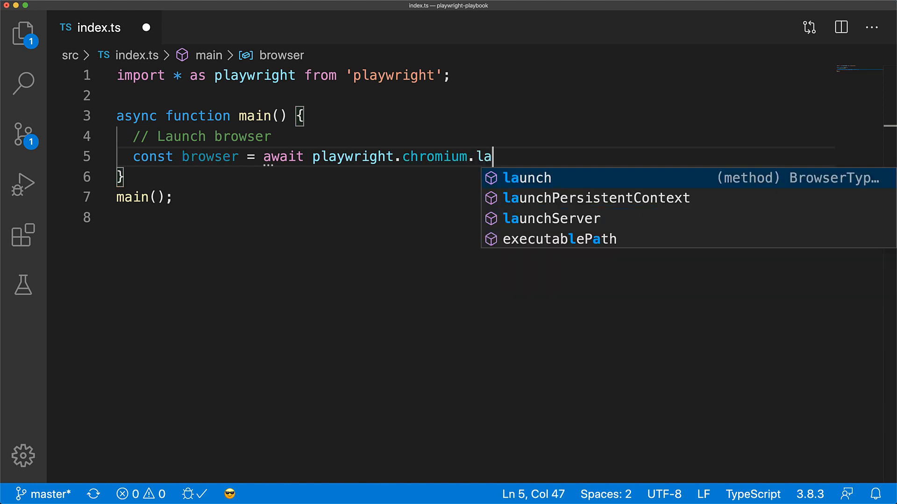
key(Tab)
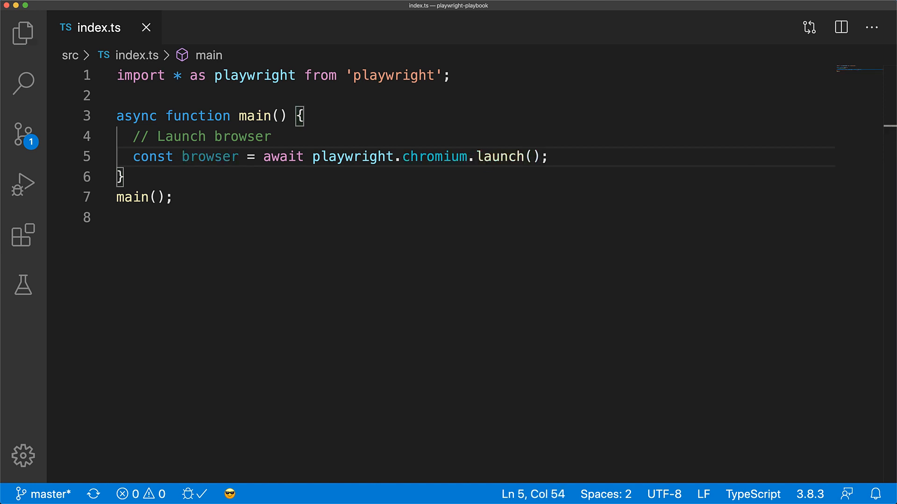
key(Enter)
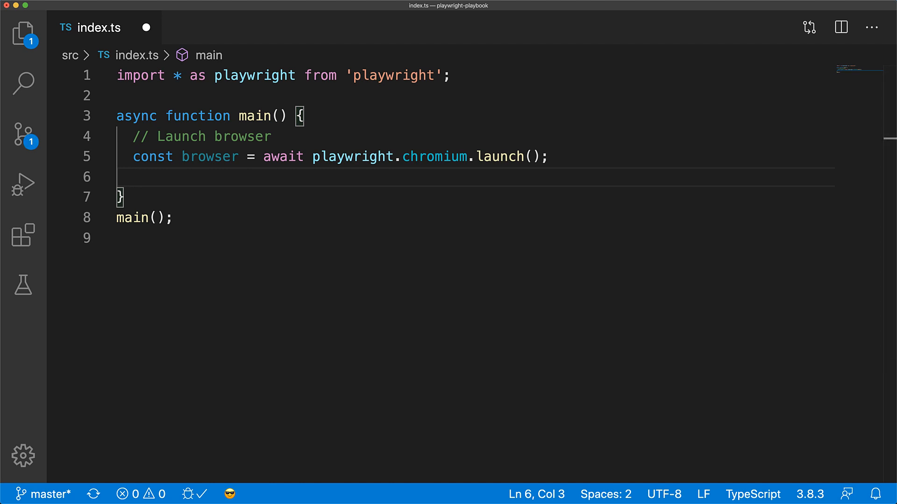
Add commented lines creating a context via browser.newContext() and a page via context.newPage()
text(// C)
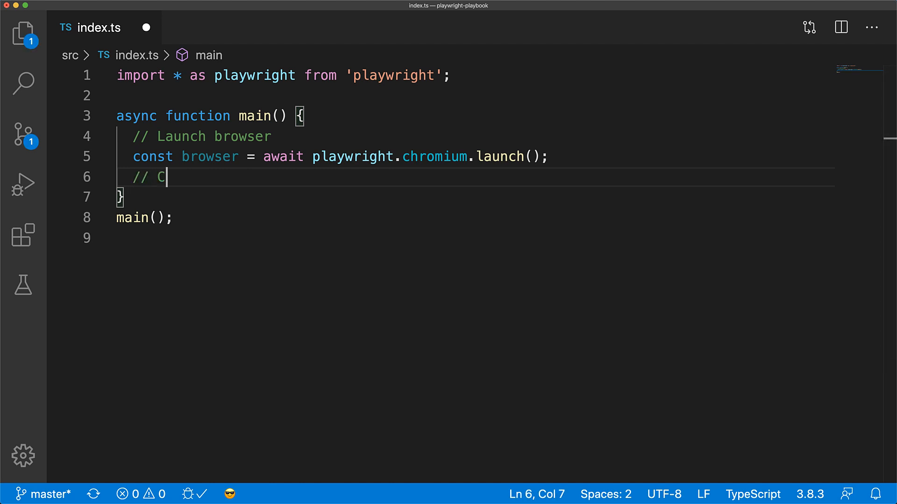
text(reate a context)
text(const context = await)
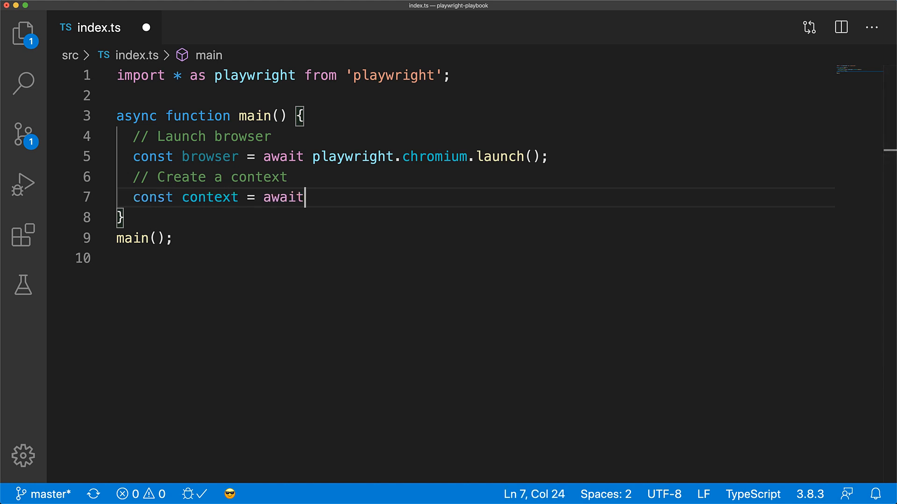
text(browser.newConte)
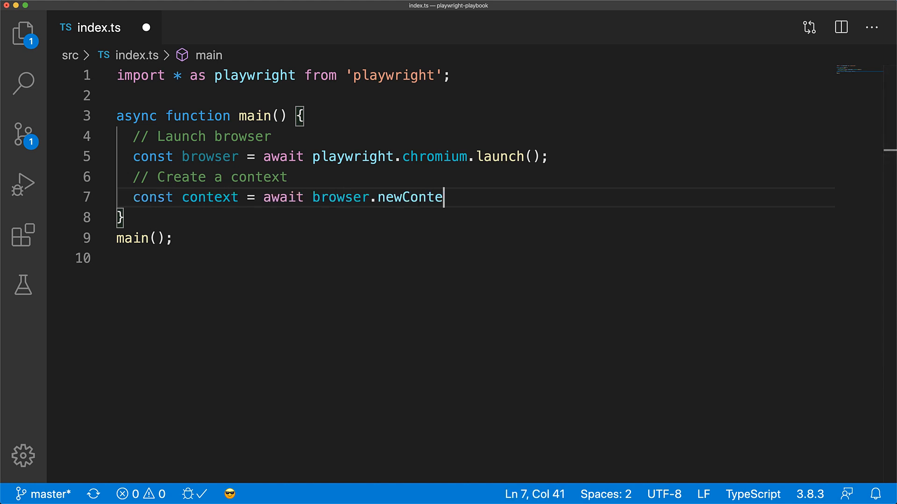
text(xt();)
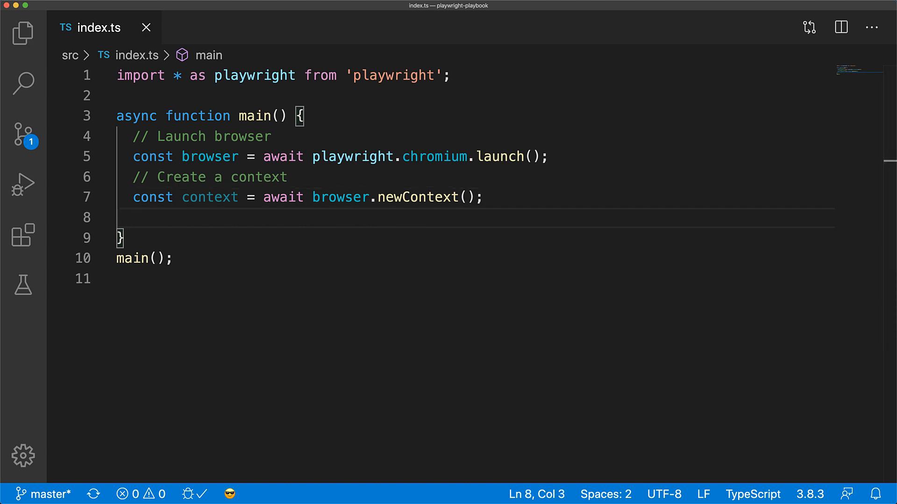
text(// Create a page)
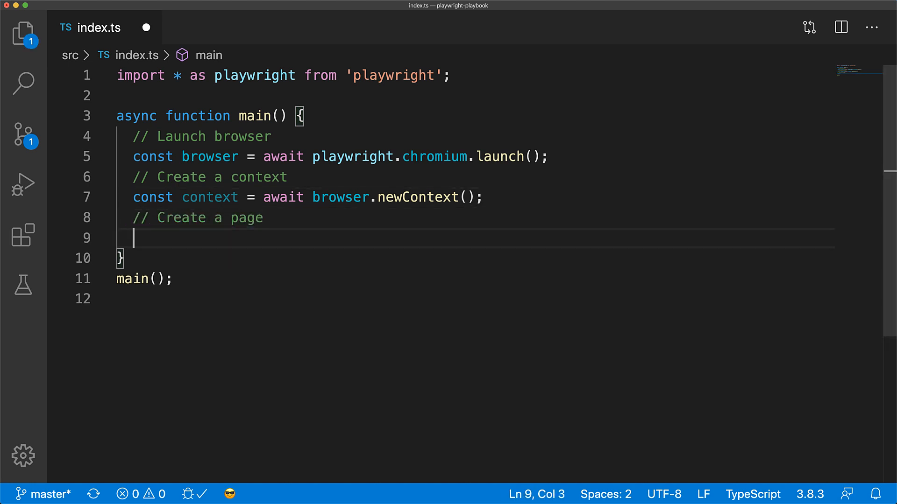
text(const page = await c)
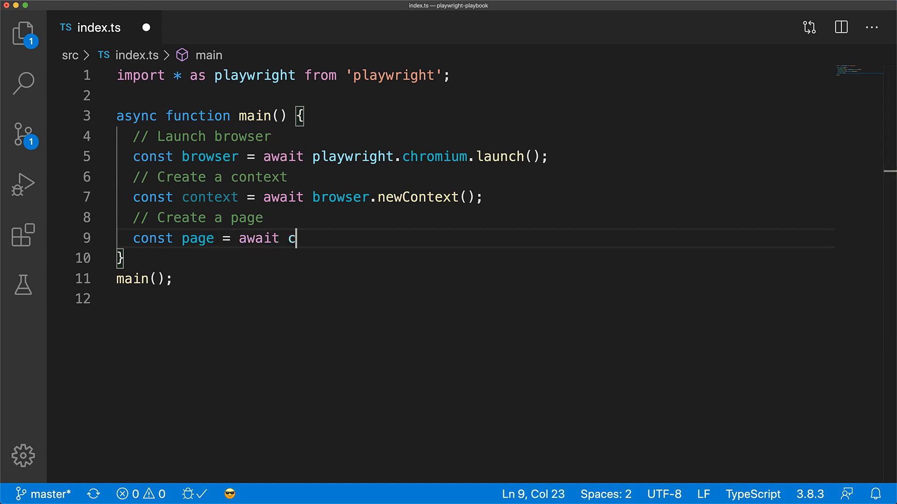
text(context.newPage();)
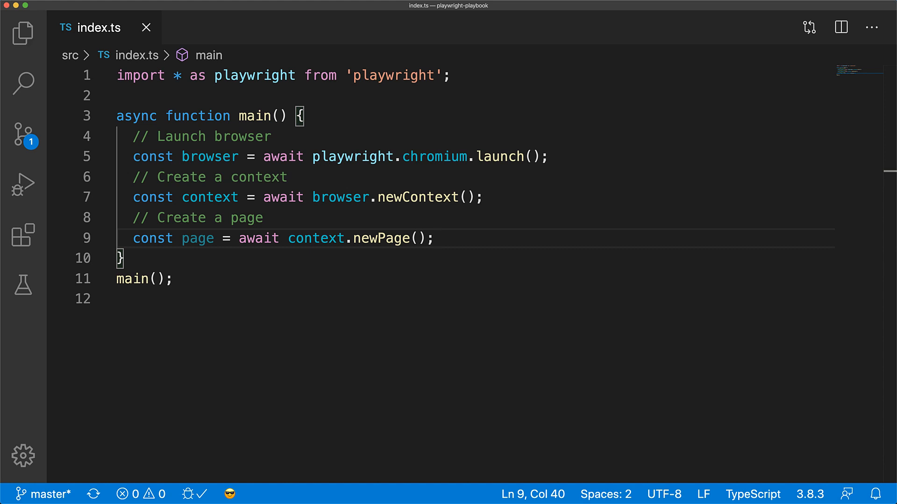
key(Enter)
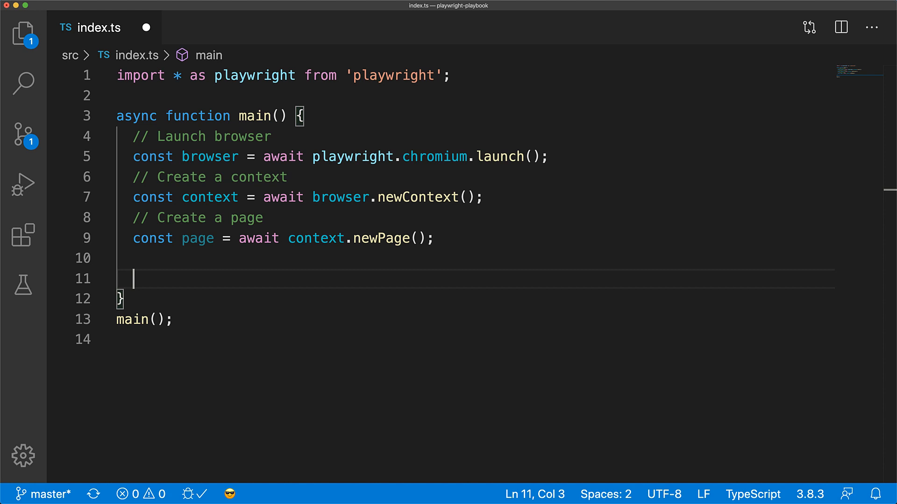
Add a '// Carry out actions' placeholder and a '// Close the browser' step with await browser.close()
text(// Carry out actions)
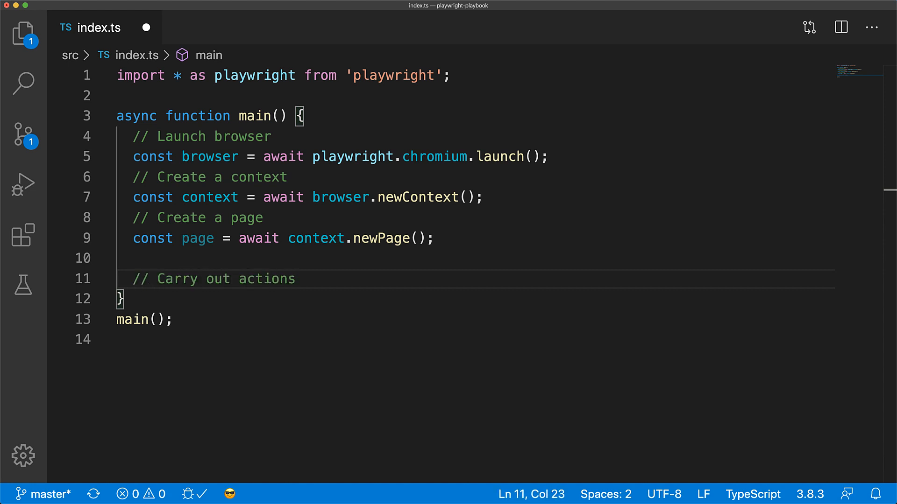
key(enter)
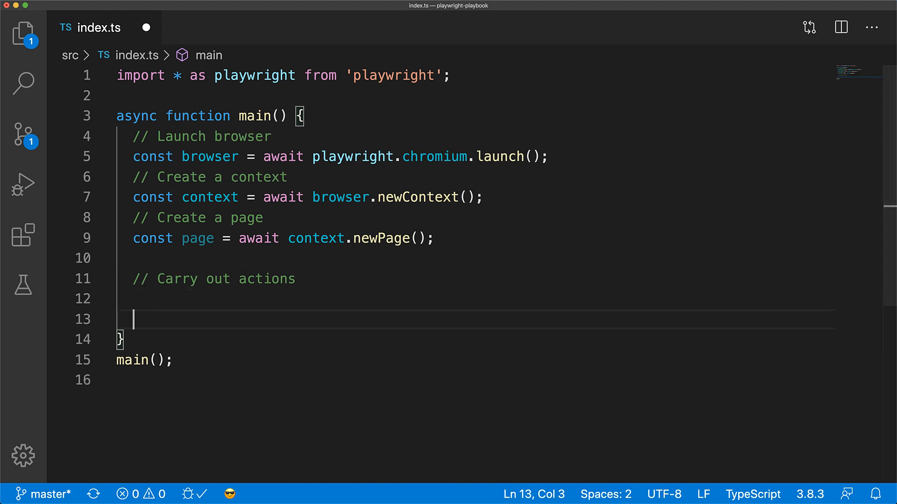
text(// C)
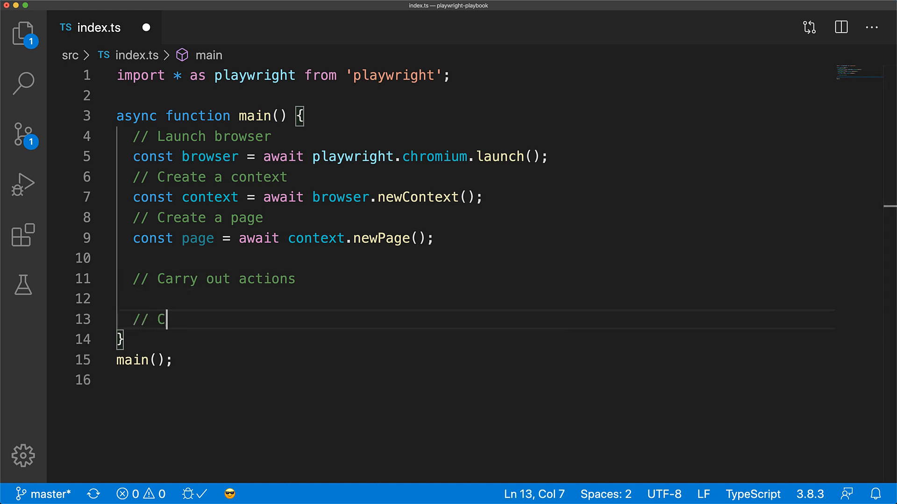
text(lose the browser)
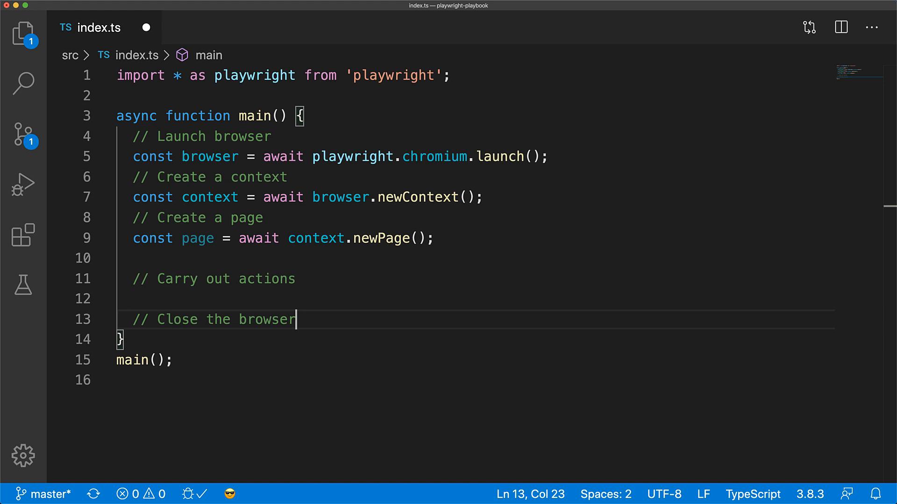
text(await)
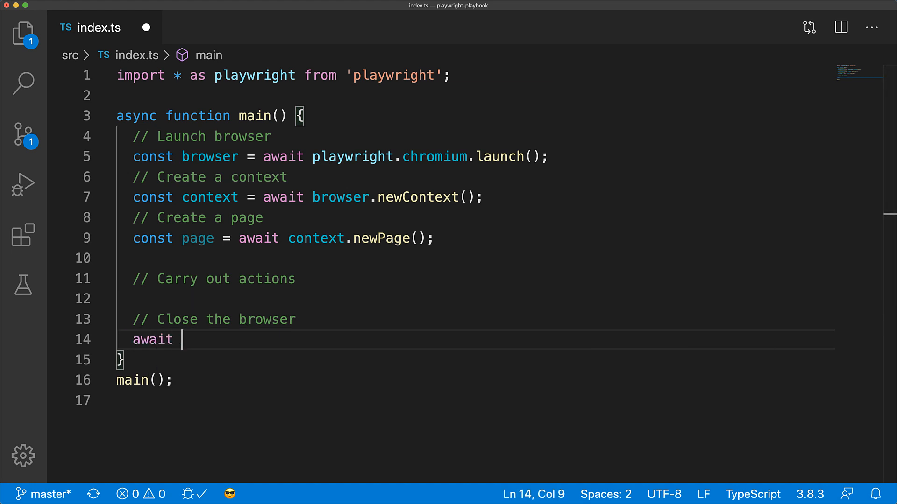
text(browser.clos)
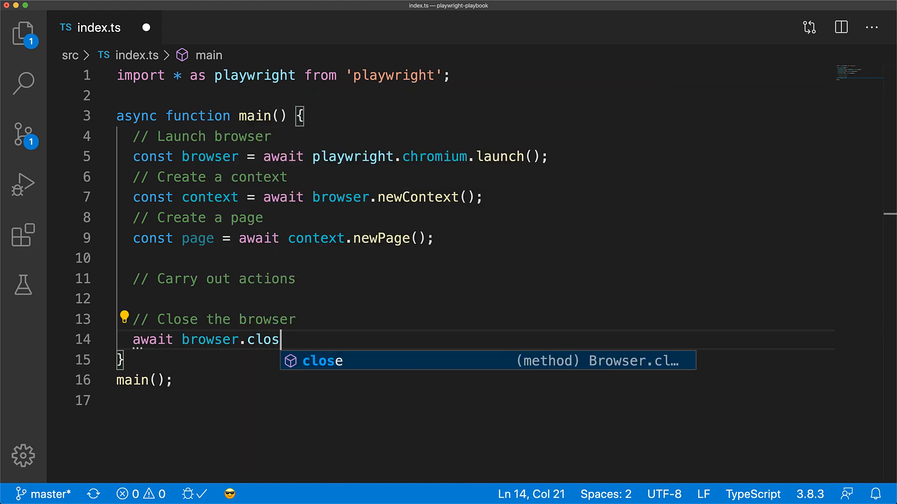
key(Tab)
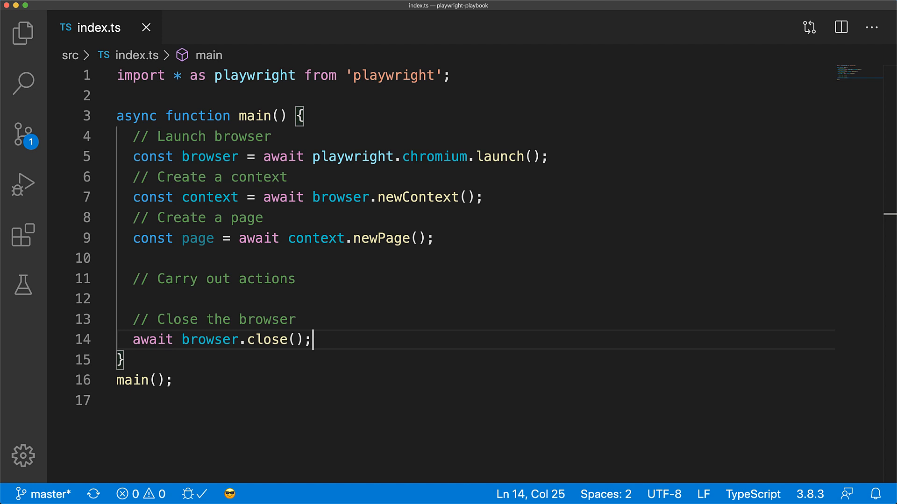
click(294, 279)
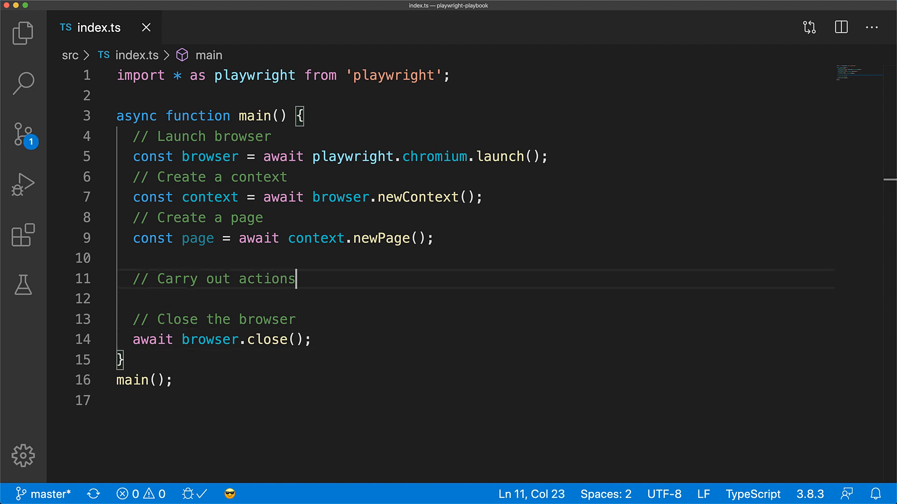
key(Enter)
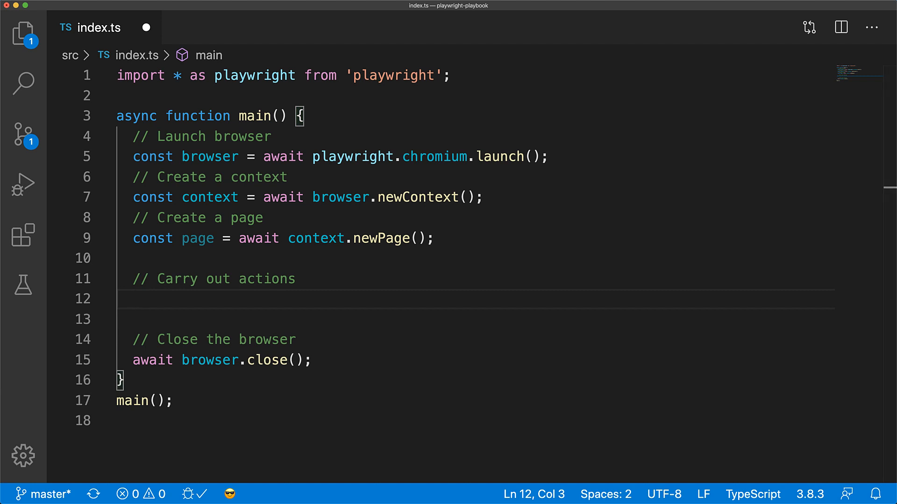
text(await pag)
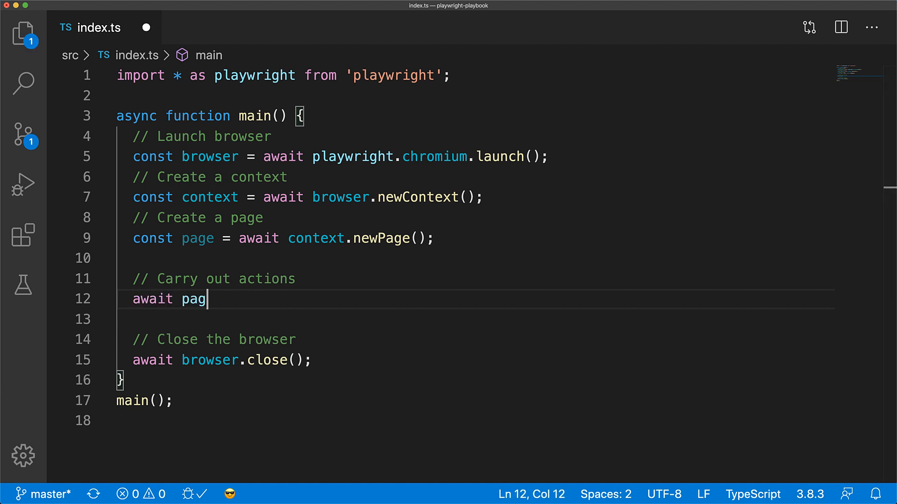
text(e.goto('http://w)
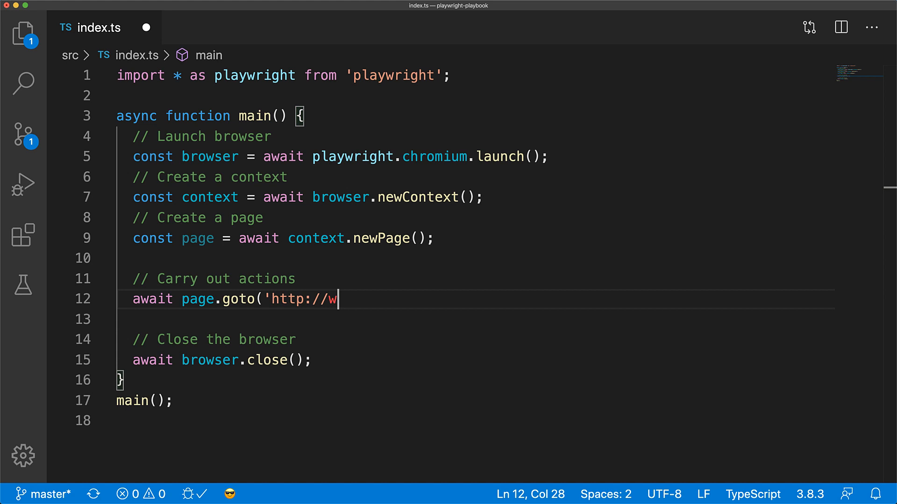
text(hatsmyuseragent.)
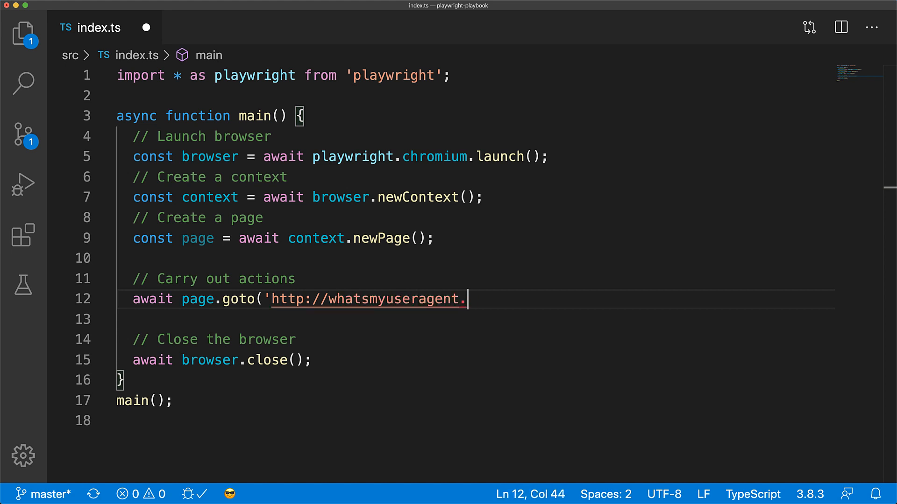
text(org/');)
text(await page.)
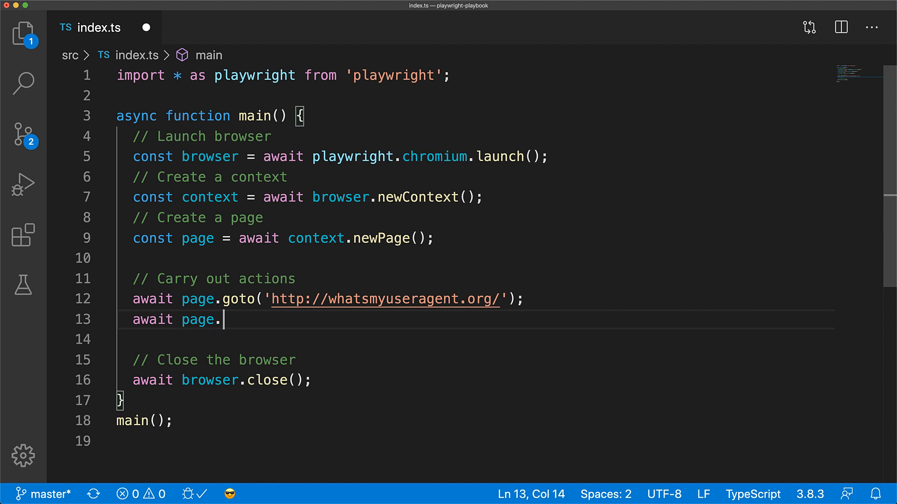
Save a screenshot to output/${playwright.chromium.name()}.png and run the script with npx ts-node src/index.ts
text(screenshot({ path)
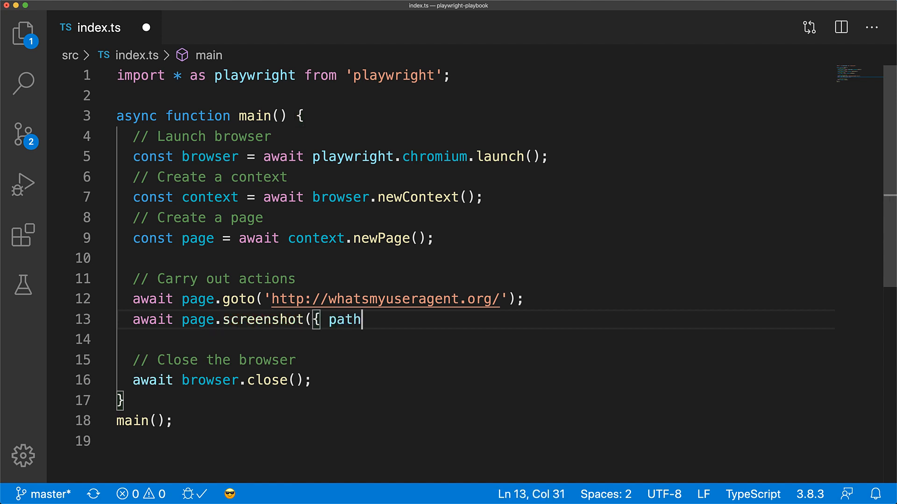
text(: `output/${playw)
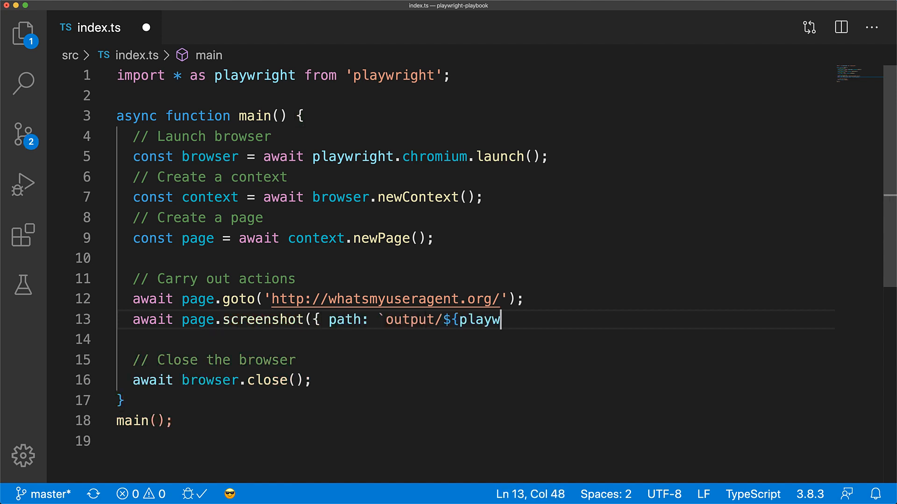
text(right.chromium.n)
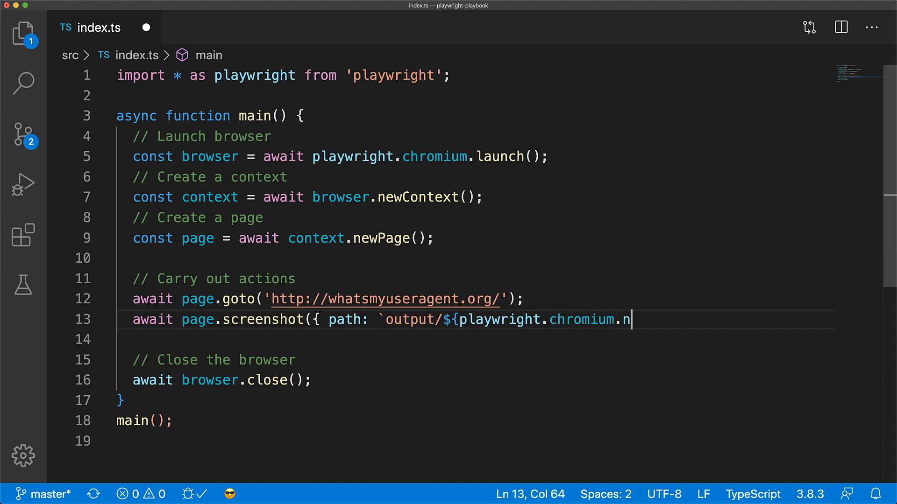
text(ame()}.png` });)
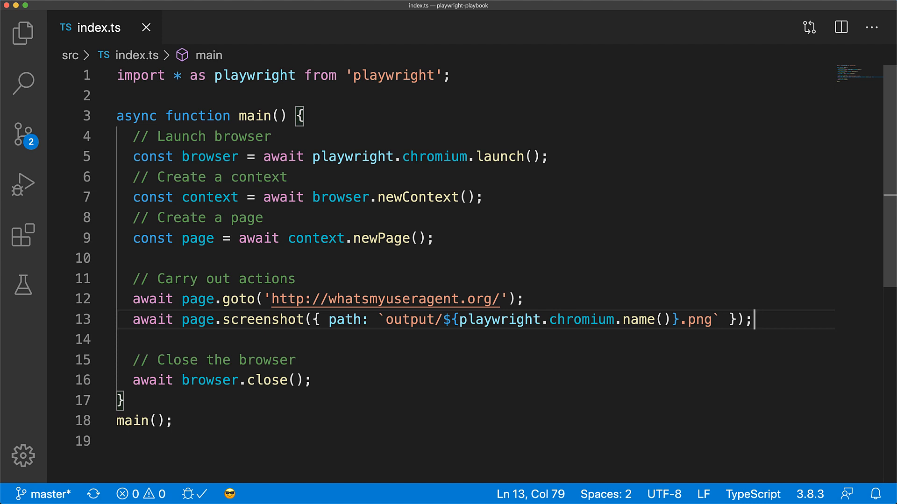
text(npx ts-node src/index.ts)
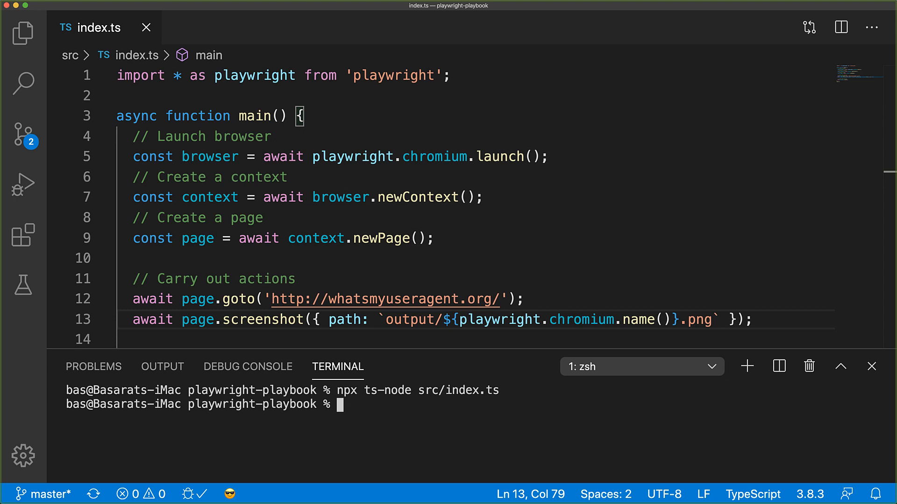
mouse_move(22, 33)
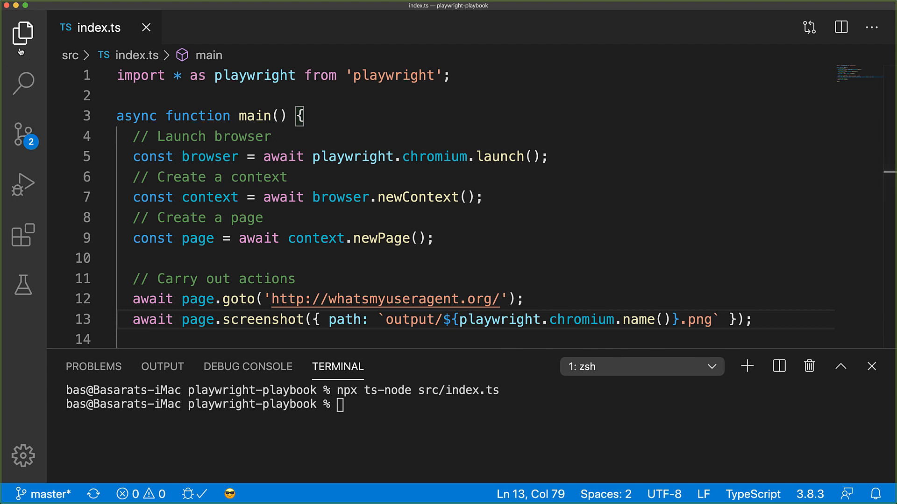
View chromium.png generated in the output folder from the Explorer
click(23, 32)
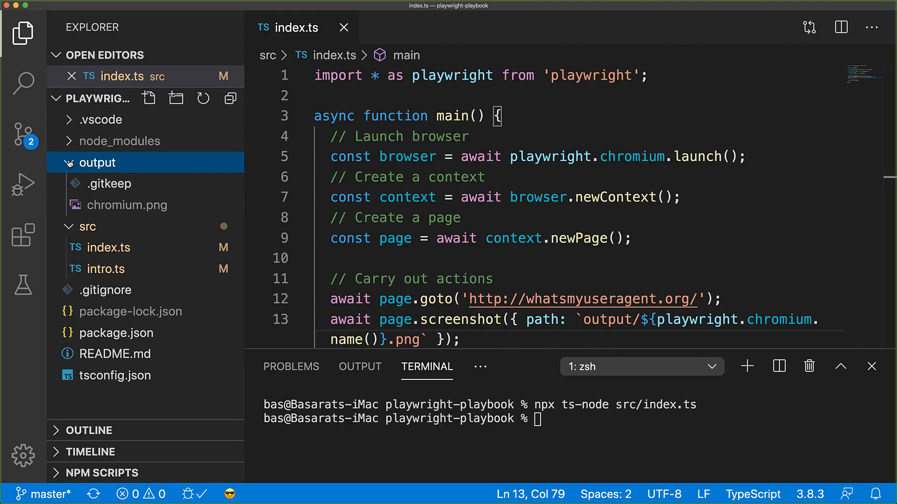
double_click(129, 205)
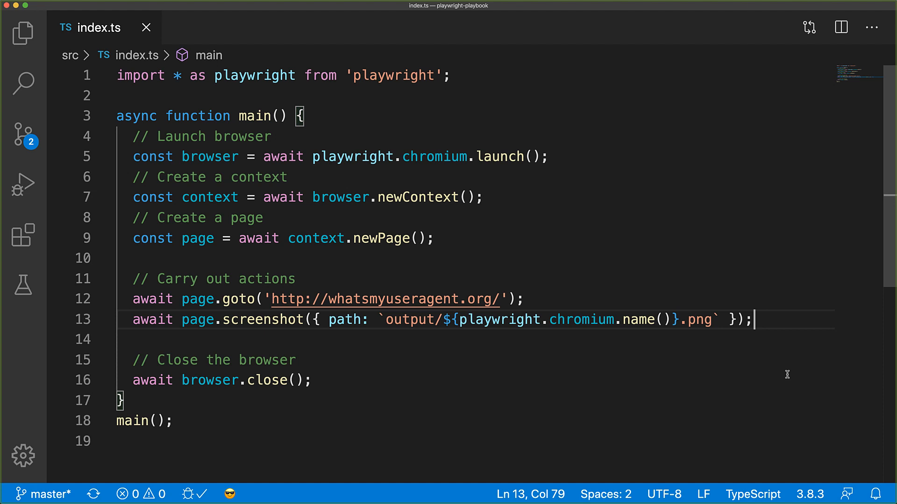
mouse_move(793, 377)
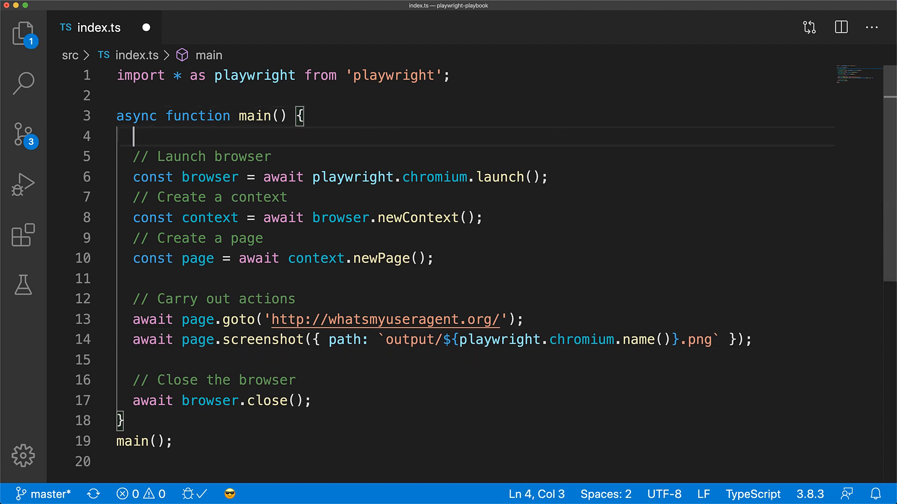
Destructure chromium, webkit, firefox from playwright and wrap main's body in a for-of loop over them
text(const { } =)
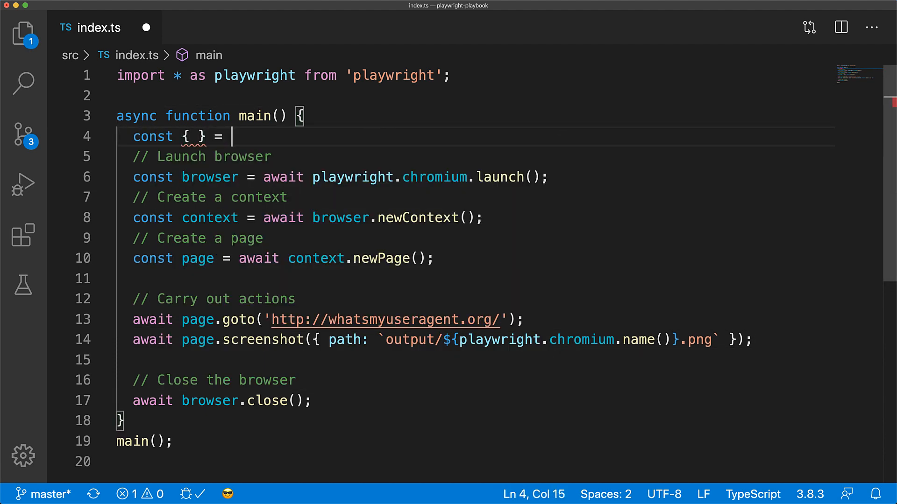
text(playwright;)
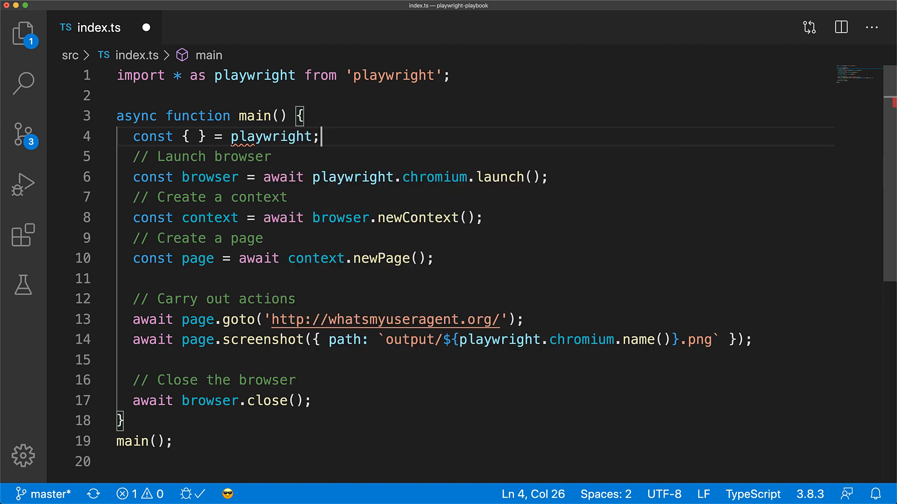
text(chromium, webkit, firefox)
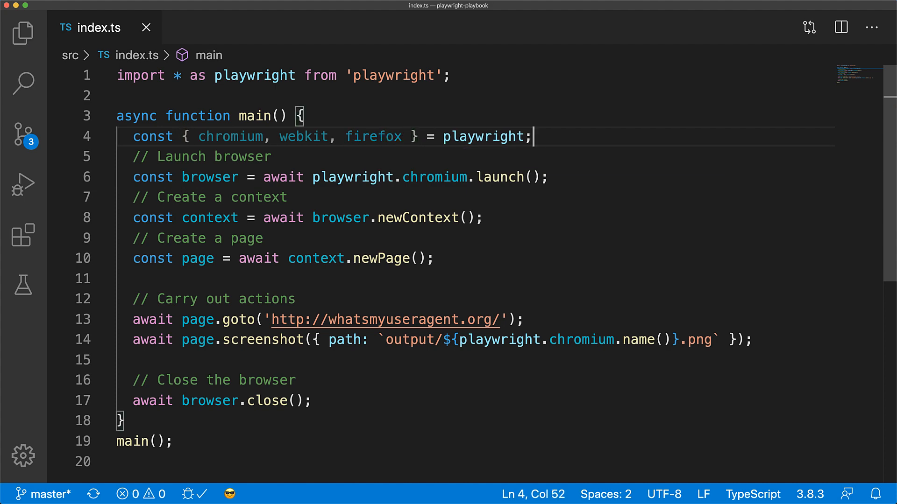
text(forof)
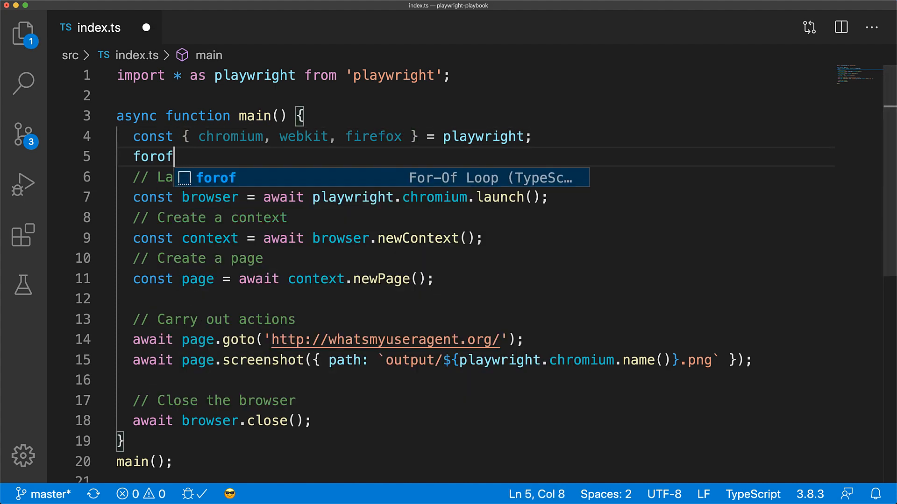
key(Tab)
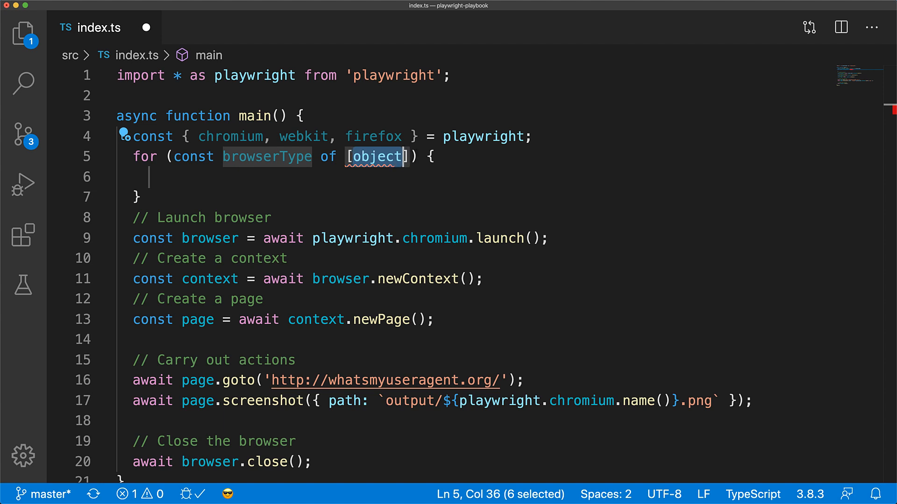
text(chrom)
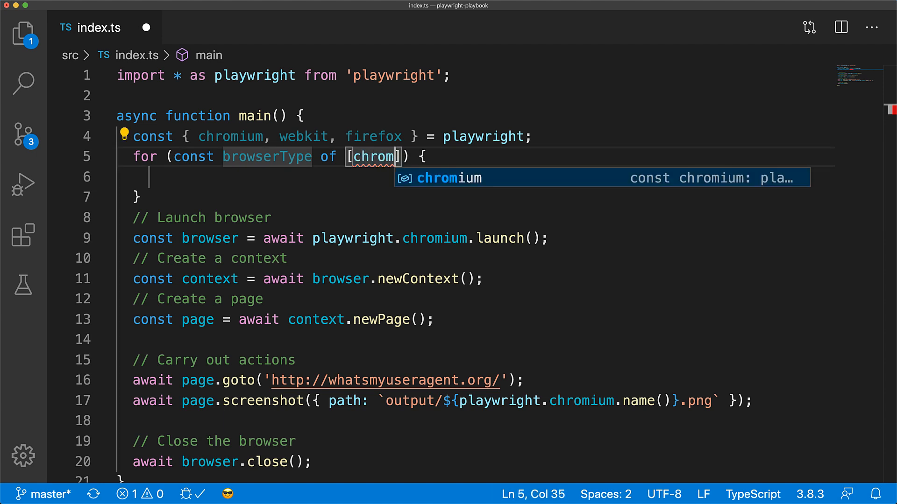
text(ium,webkit, firefox)
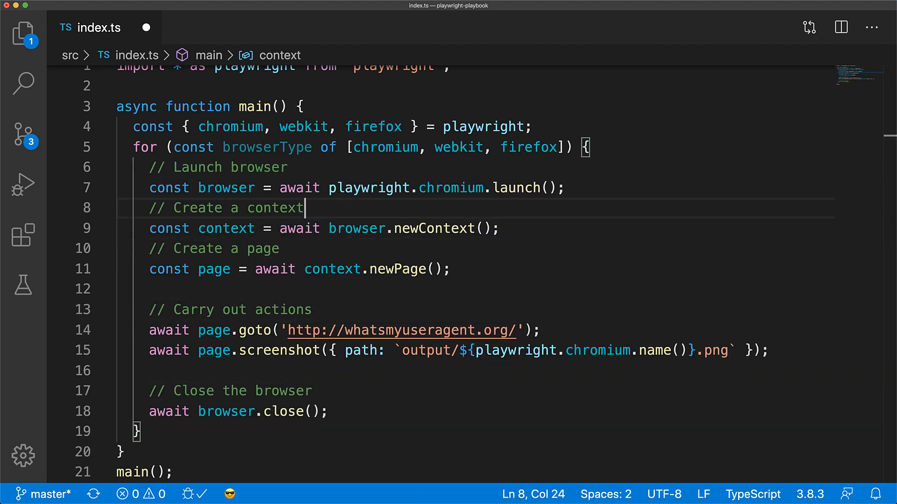
Replace playwright.chromium with browserType in the launch call and screenshot path
text(b)
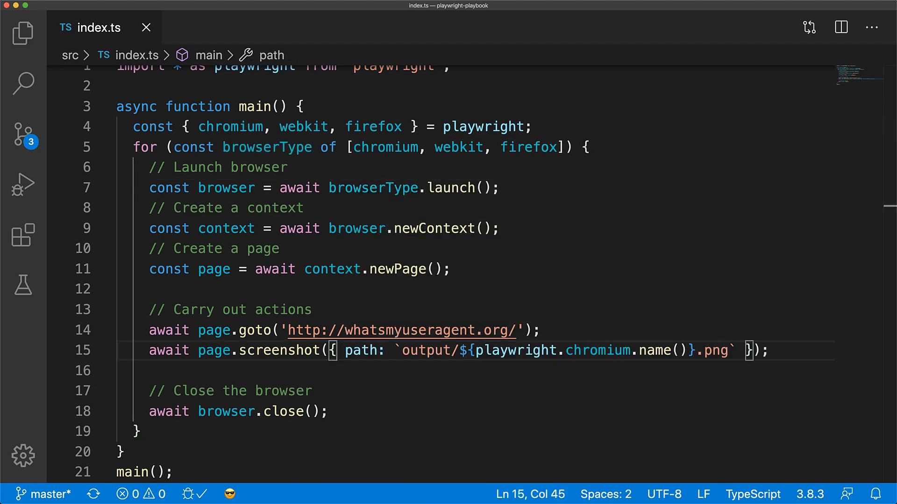
text(b)
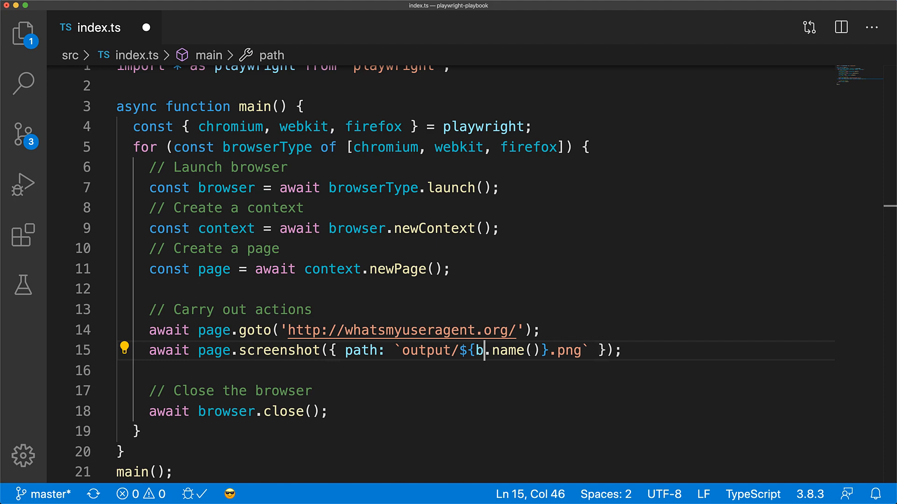
text(rowserType)
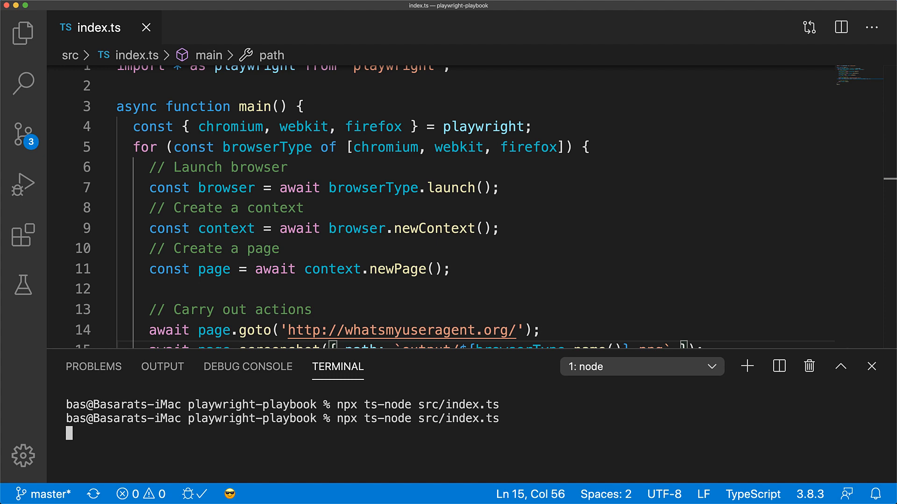
View chromium.png, firefox.png and webkit.png from the output folder, then return to the editor
click(23, 34)
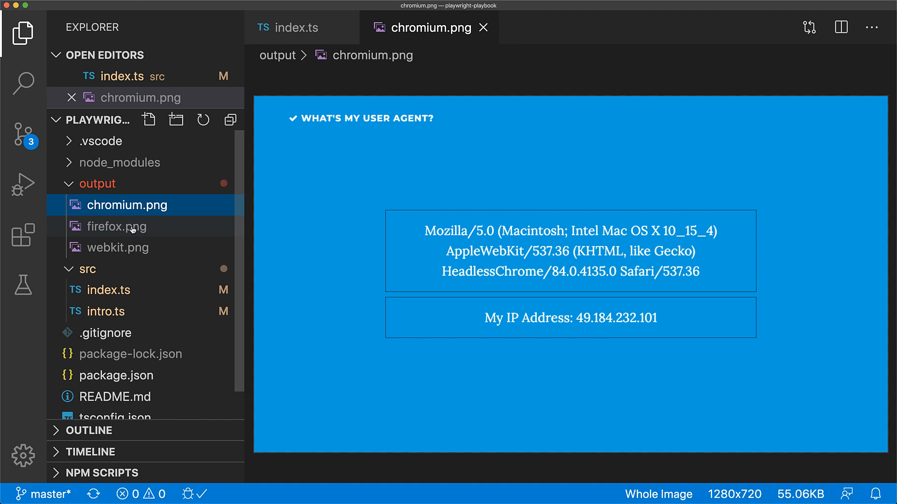
click(119, 227)
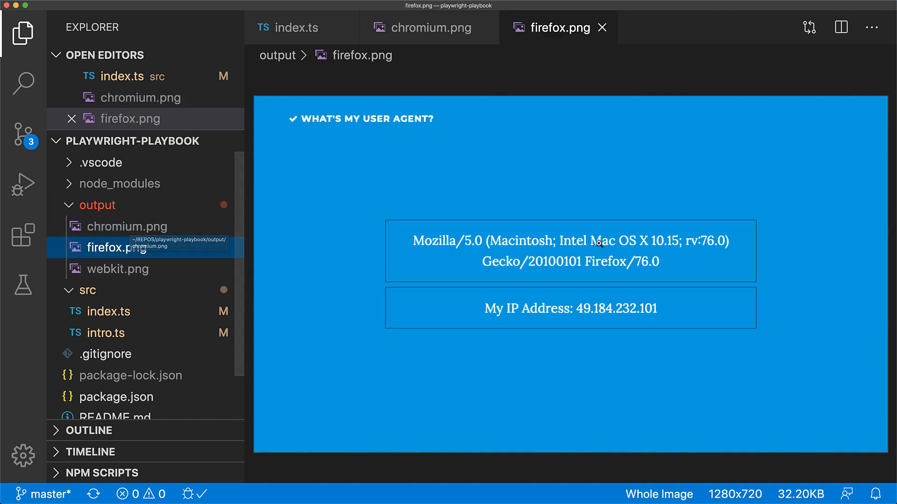
click(119, 269)
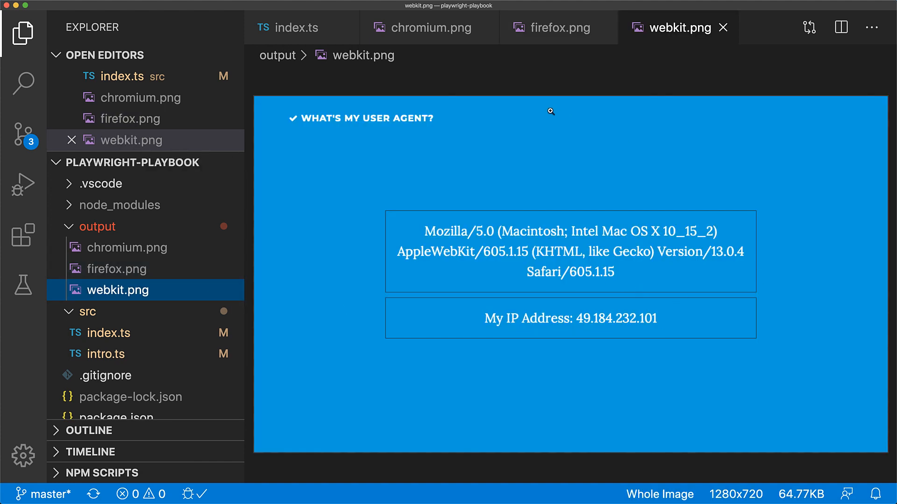
click(293, 28)
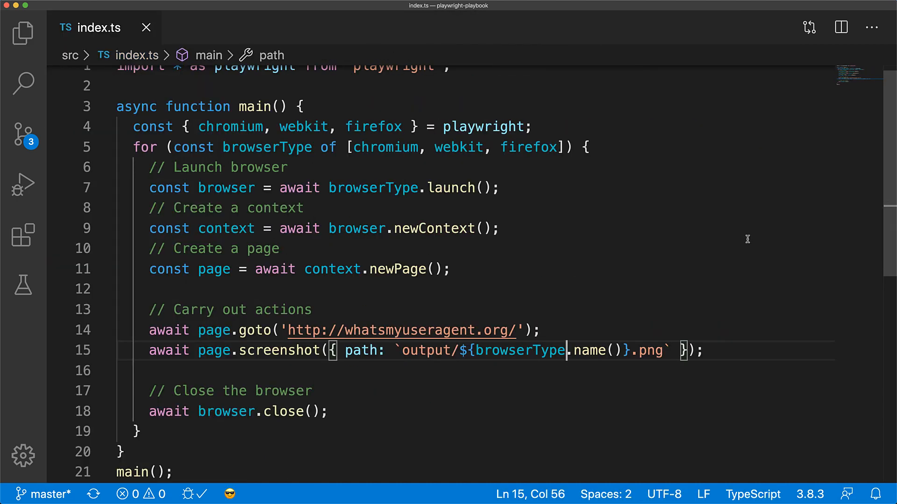
key(cmd+space)
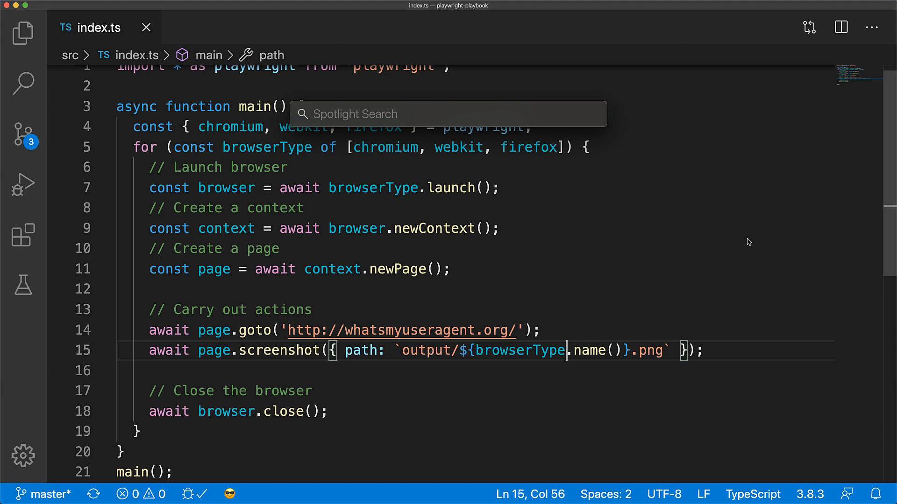
text(firefox)
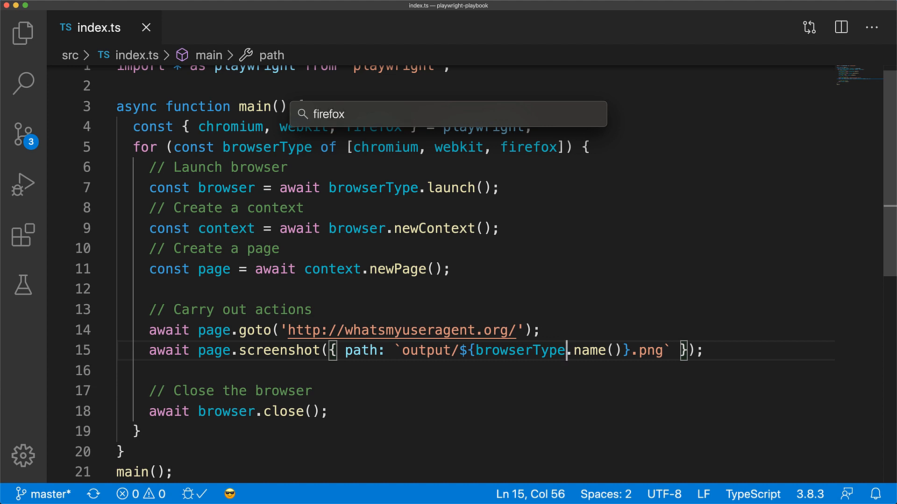
key(Escape)
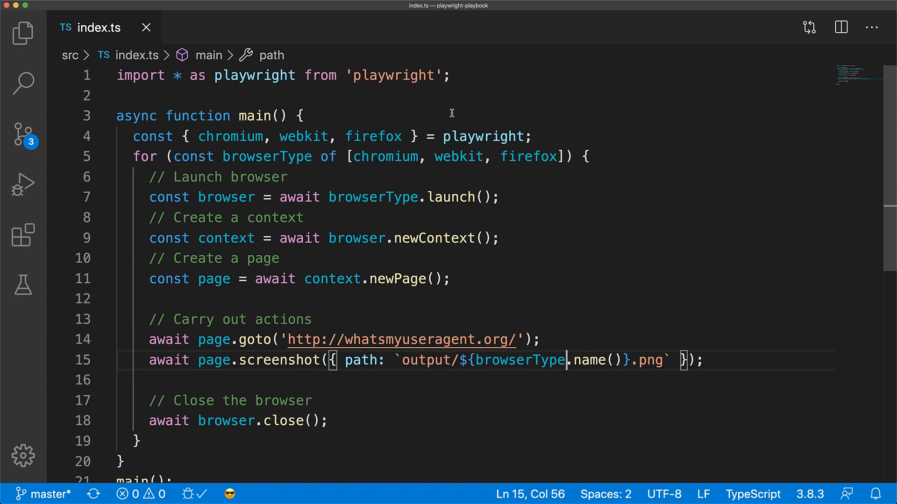
double_click(393, 75)
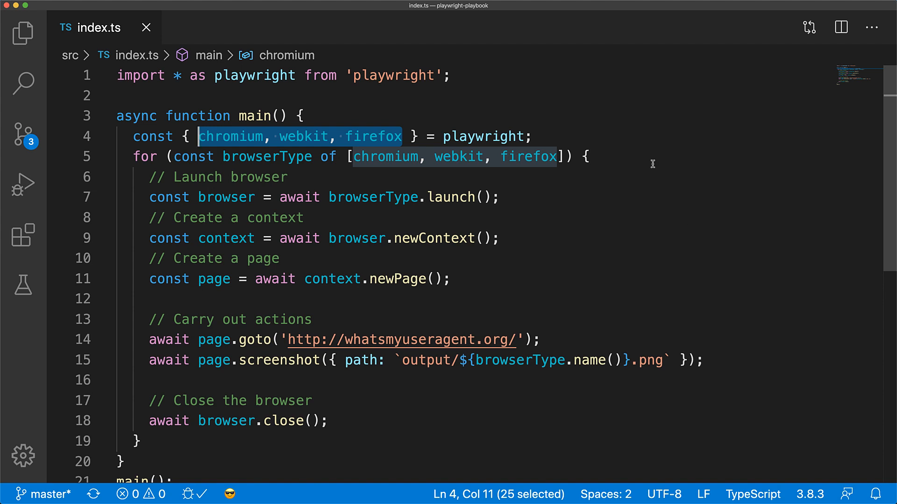
mouse_move(766, 192)
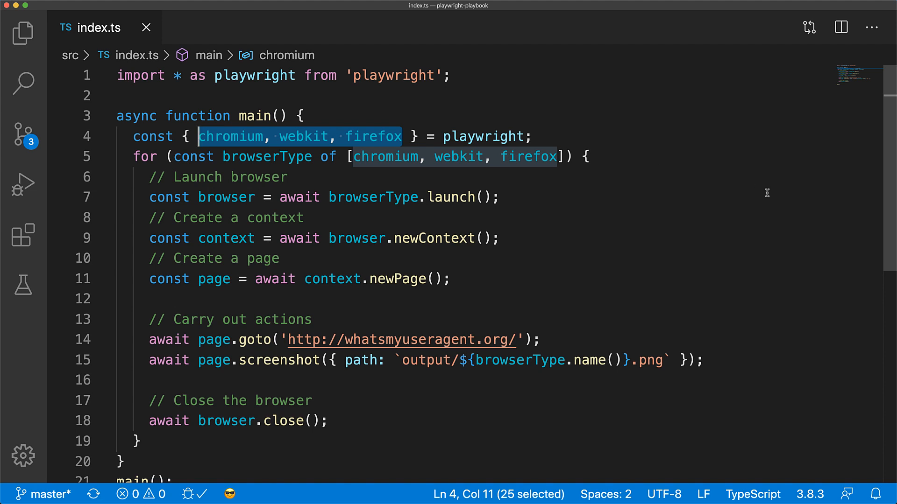
mouse_move(756, 189)
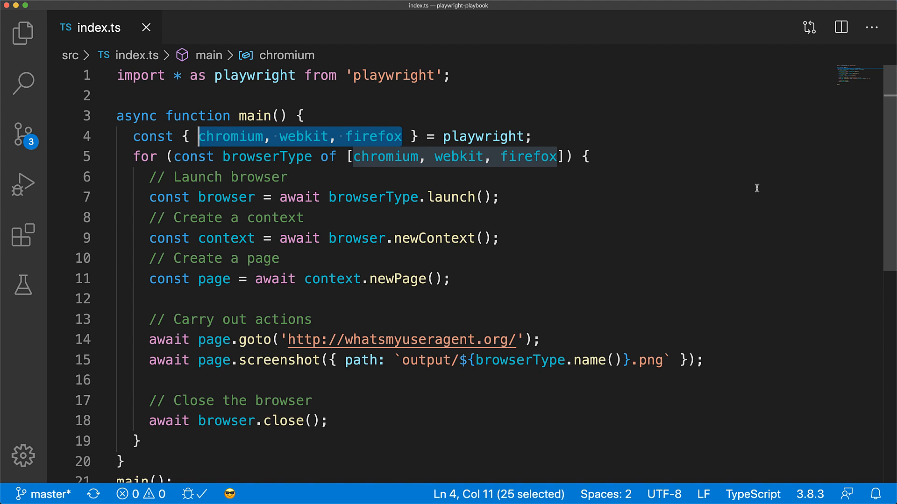
mouse_move(763, 198)
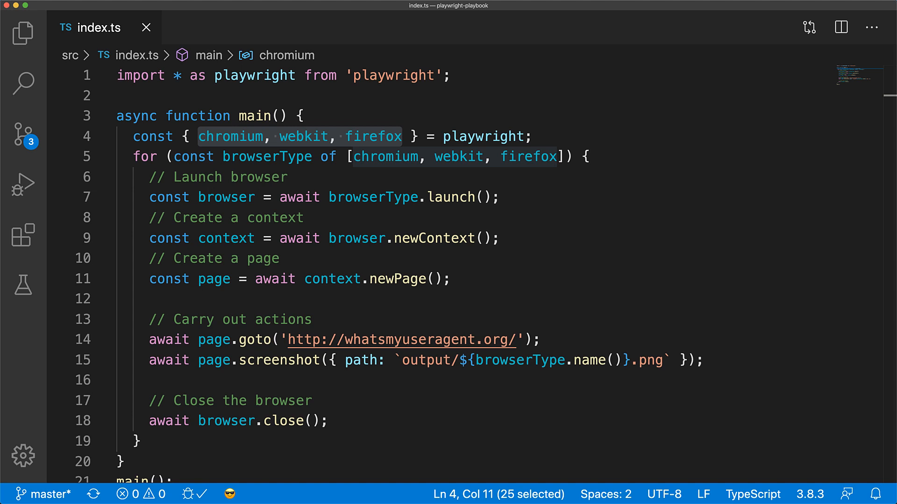
click(482, 197)
text({)
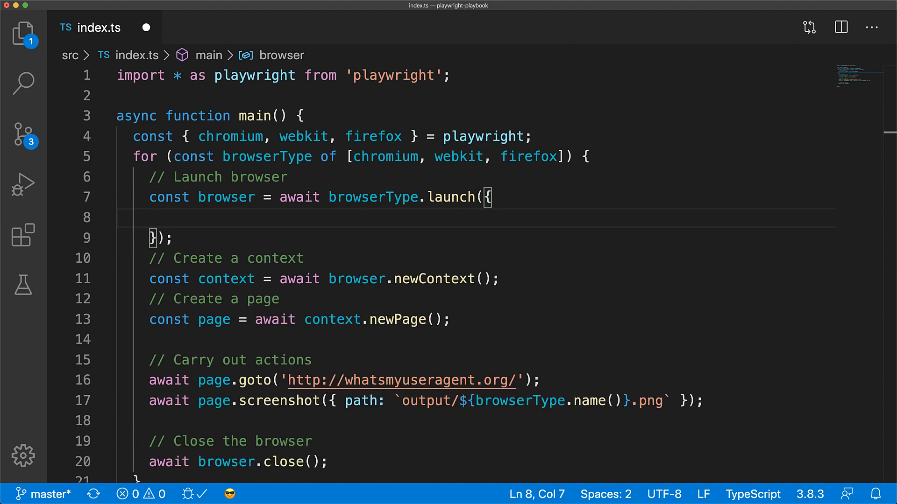
Add headless: false to the browserType.launch() options so each browser window is visible
text(headless: false)
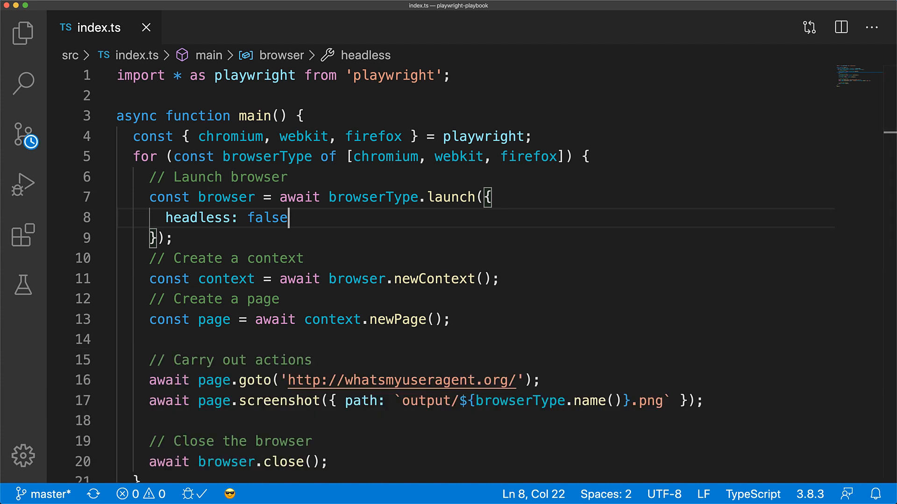
double_click(267, 218)
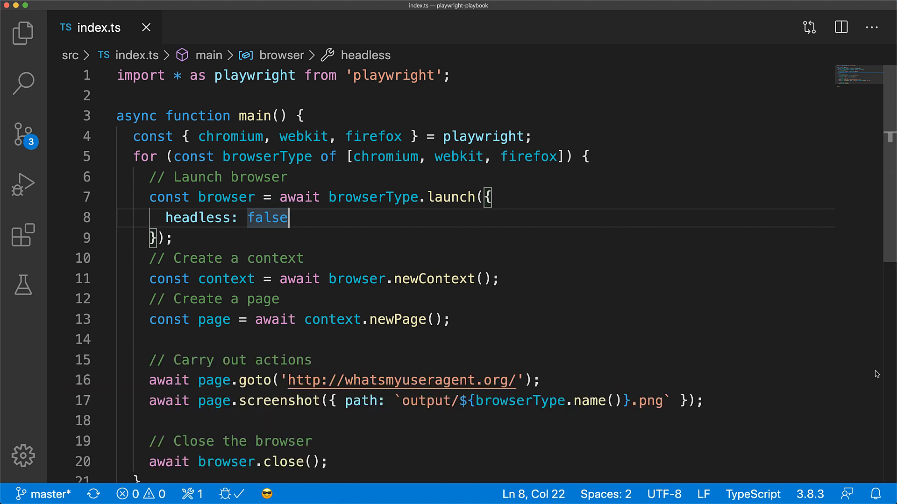
Set a breakpoint on the screenshot line 17 and launch the script under the debugger
click(57, 400)
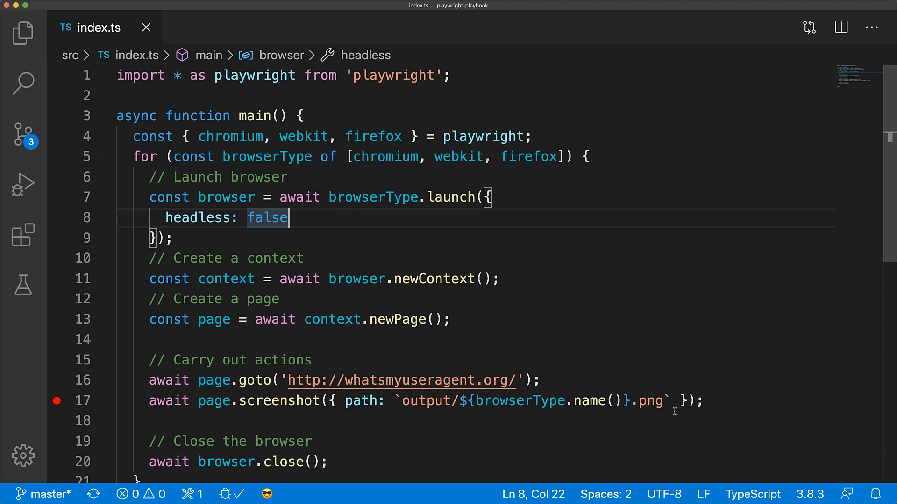
click(23, 185)
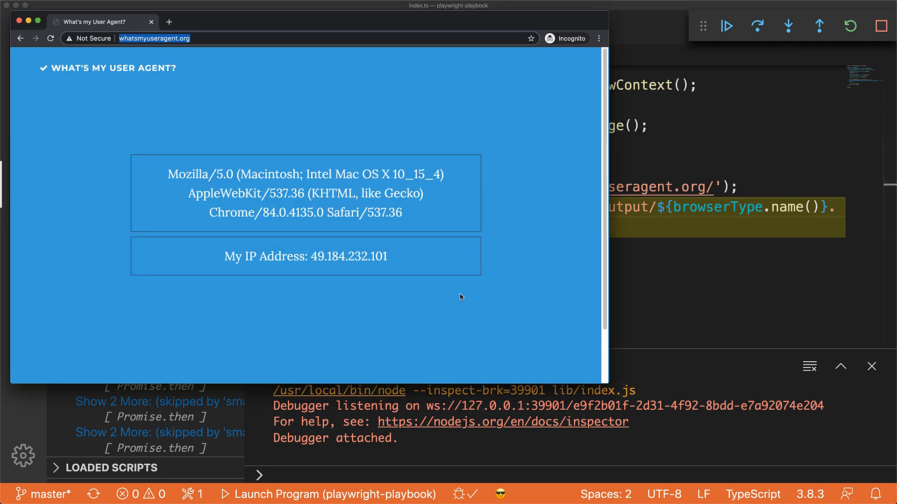
Inspect the paused Chromium window's whatsmyuseragent.org page with its developer tools
right_click(460, 297)
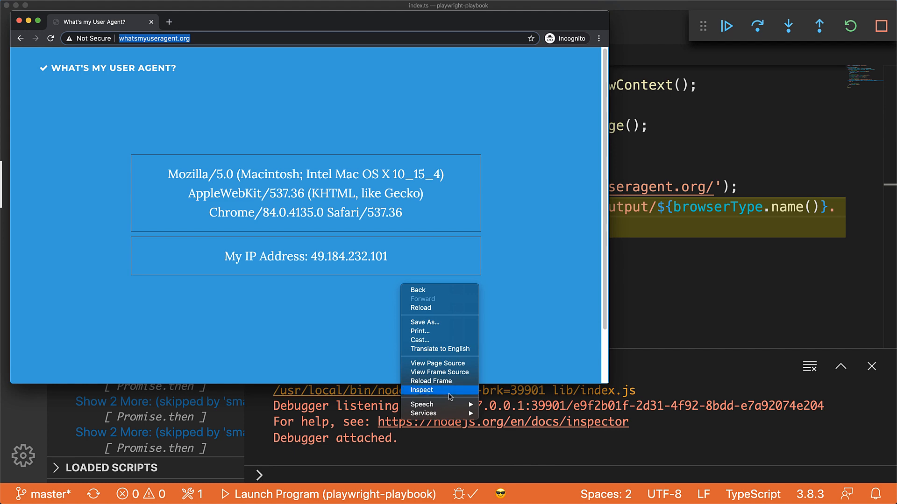
click(420, 390)
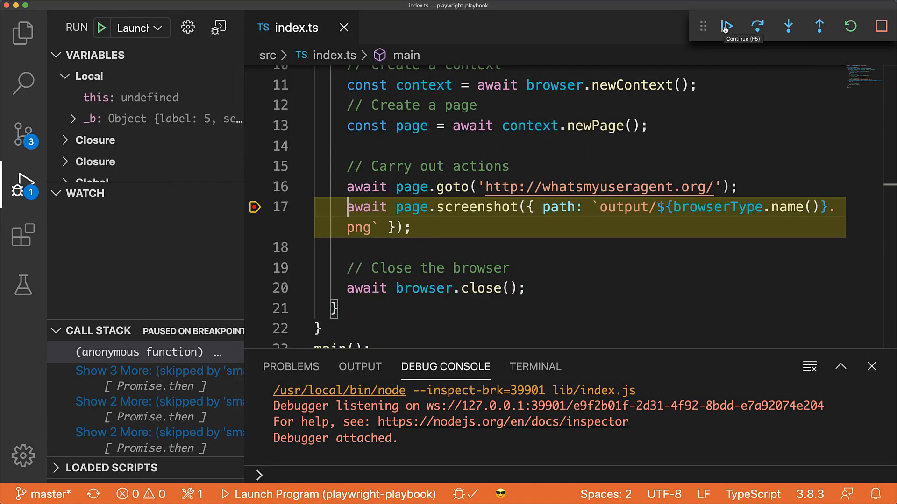
Continue the debug run to WebKit and inspect the user-agent page's elements
click(726, 26)
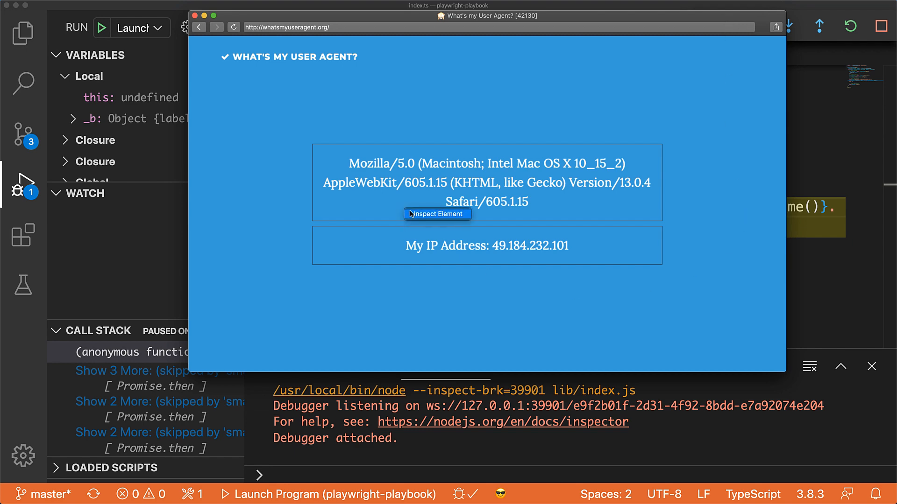
click(437, 213)
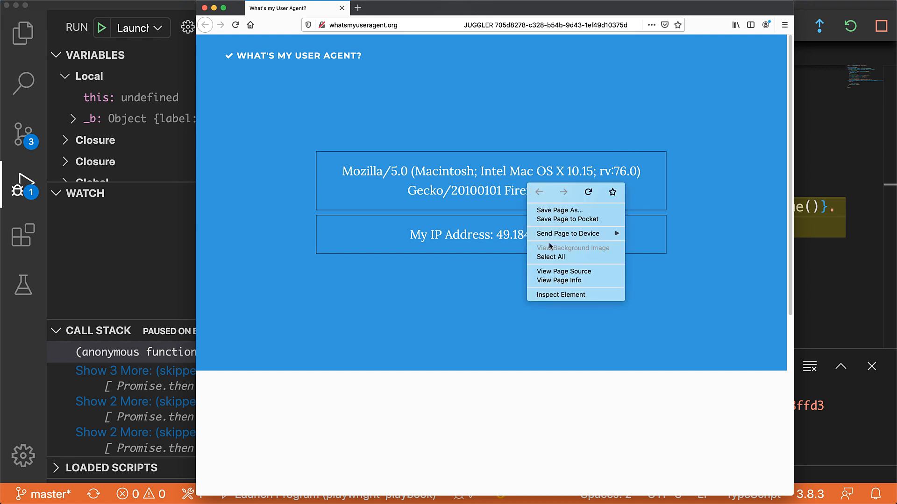
Inspect the Firefox window's whatsmyuseragent.org page with its developer tools
click(560, 293)
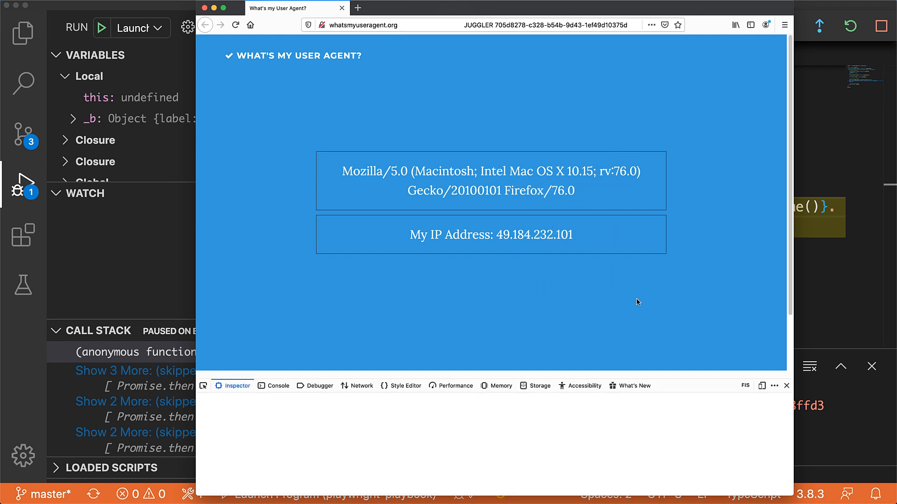